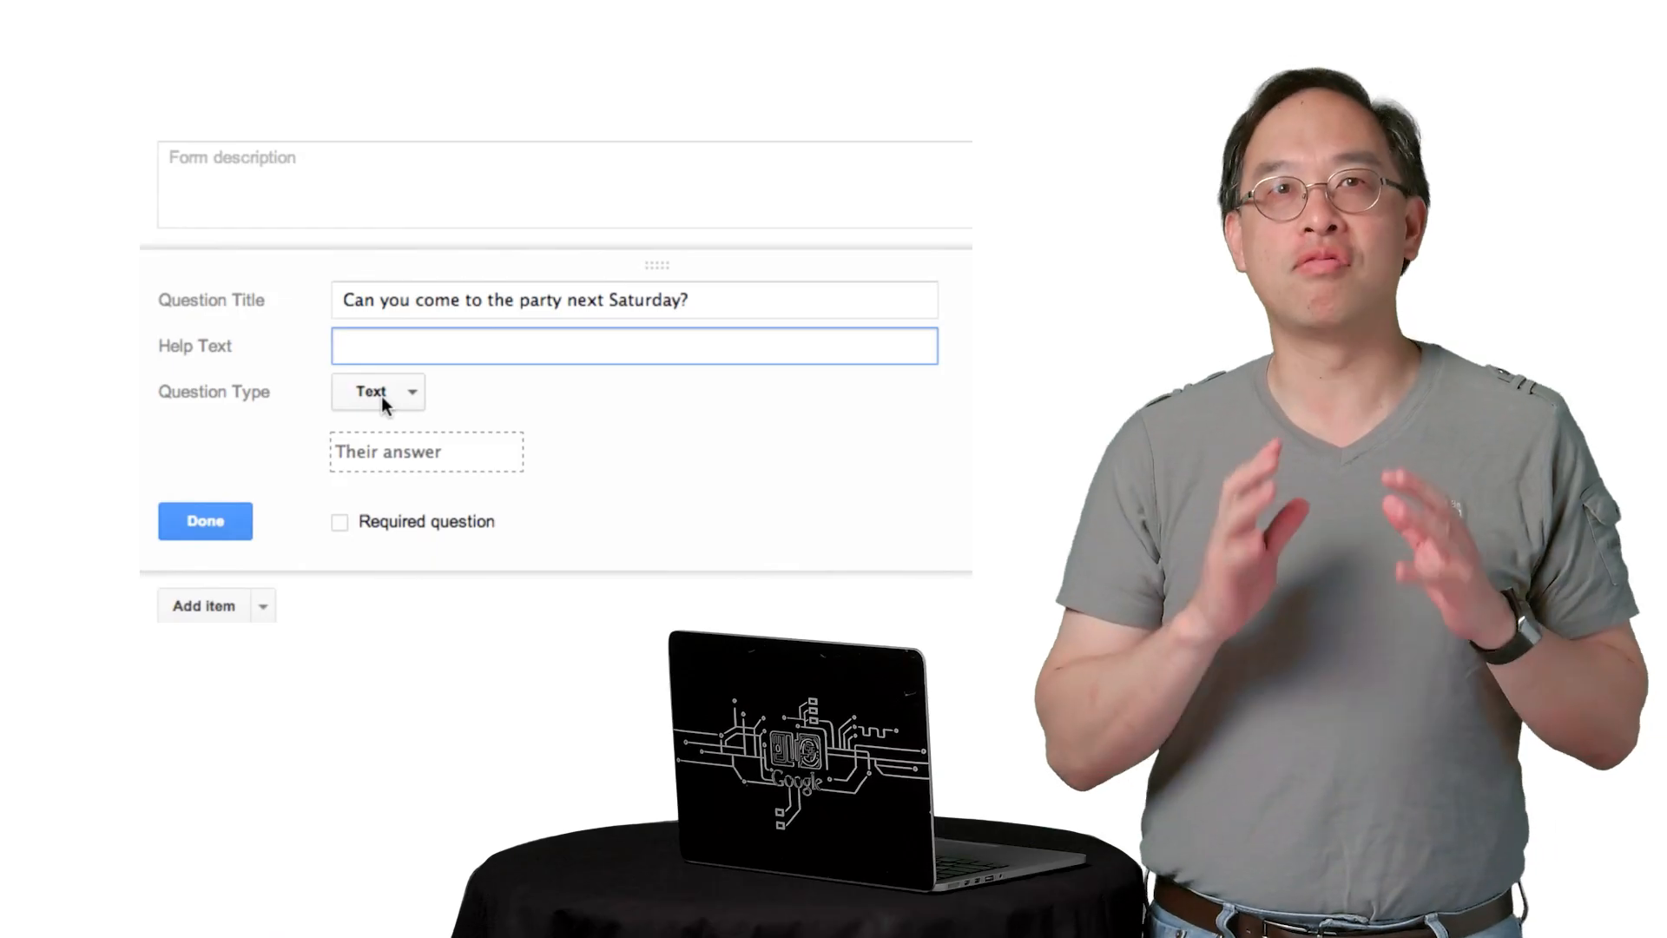
# Choose an answer type for the question 'Can you come to the party next Saturday?'
pyautogui.click(376, 390)
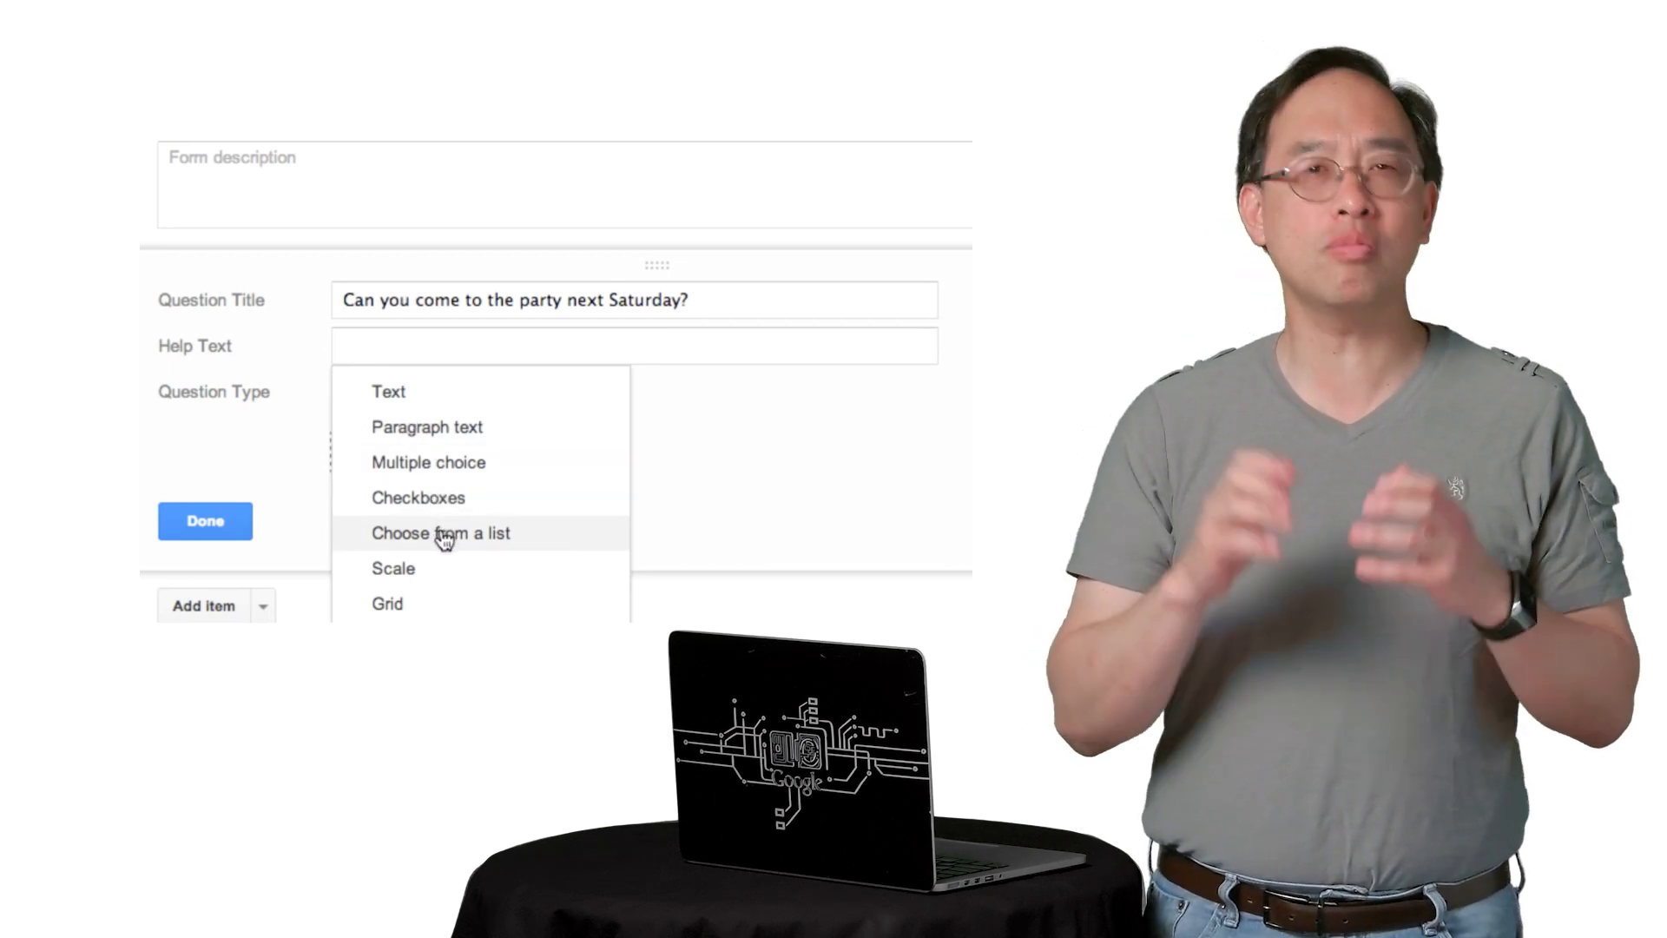
pyautogui.moveTo(427, 427)
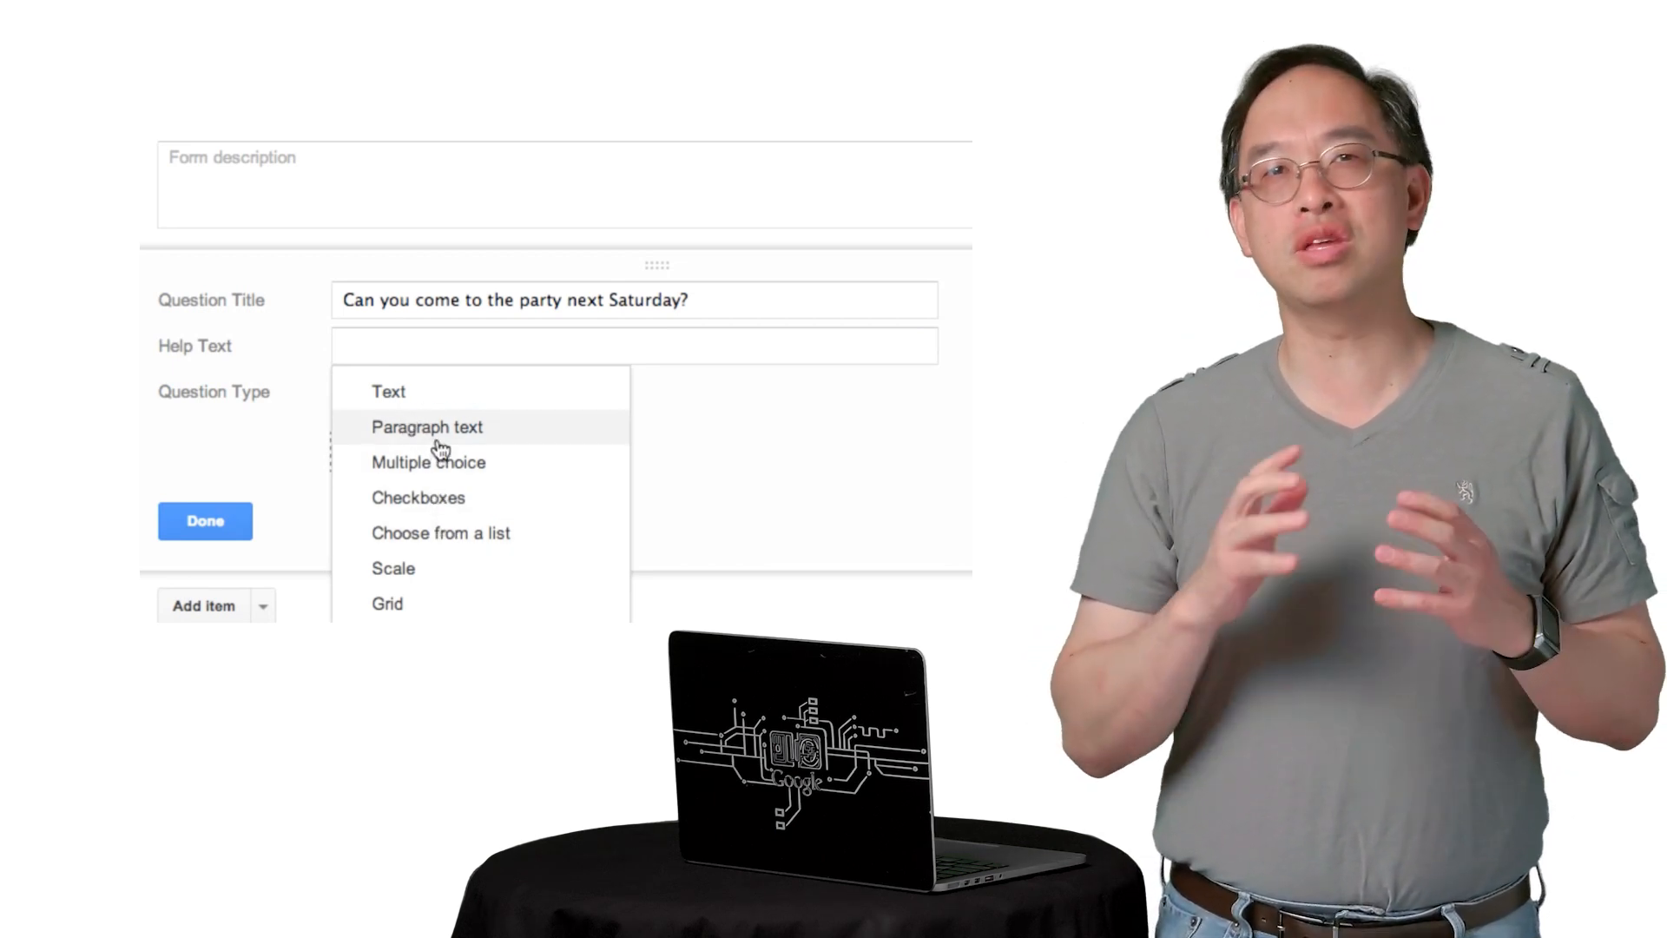
pyautogui.moveTo(428, 461)
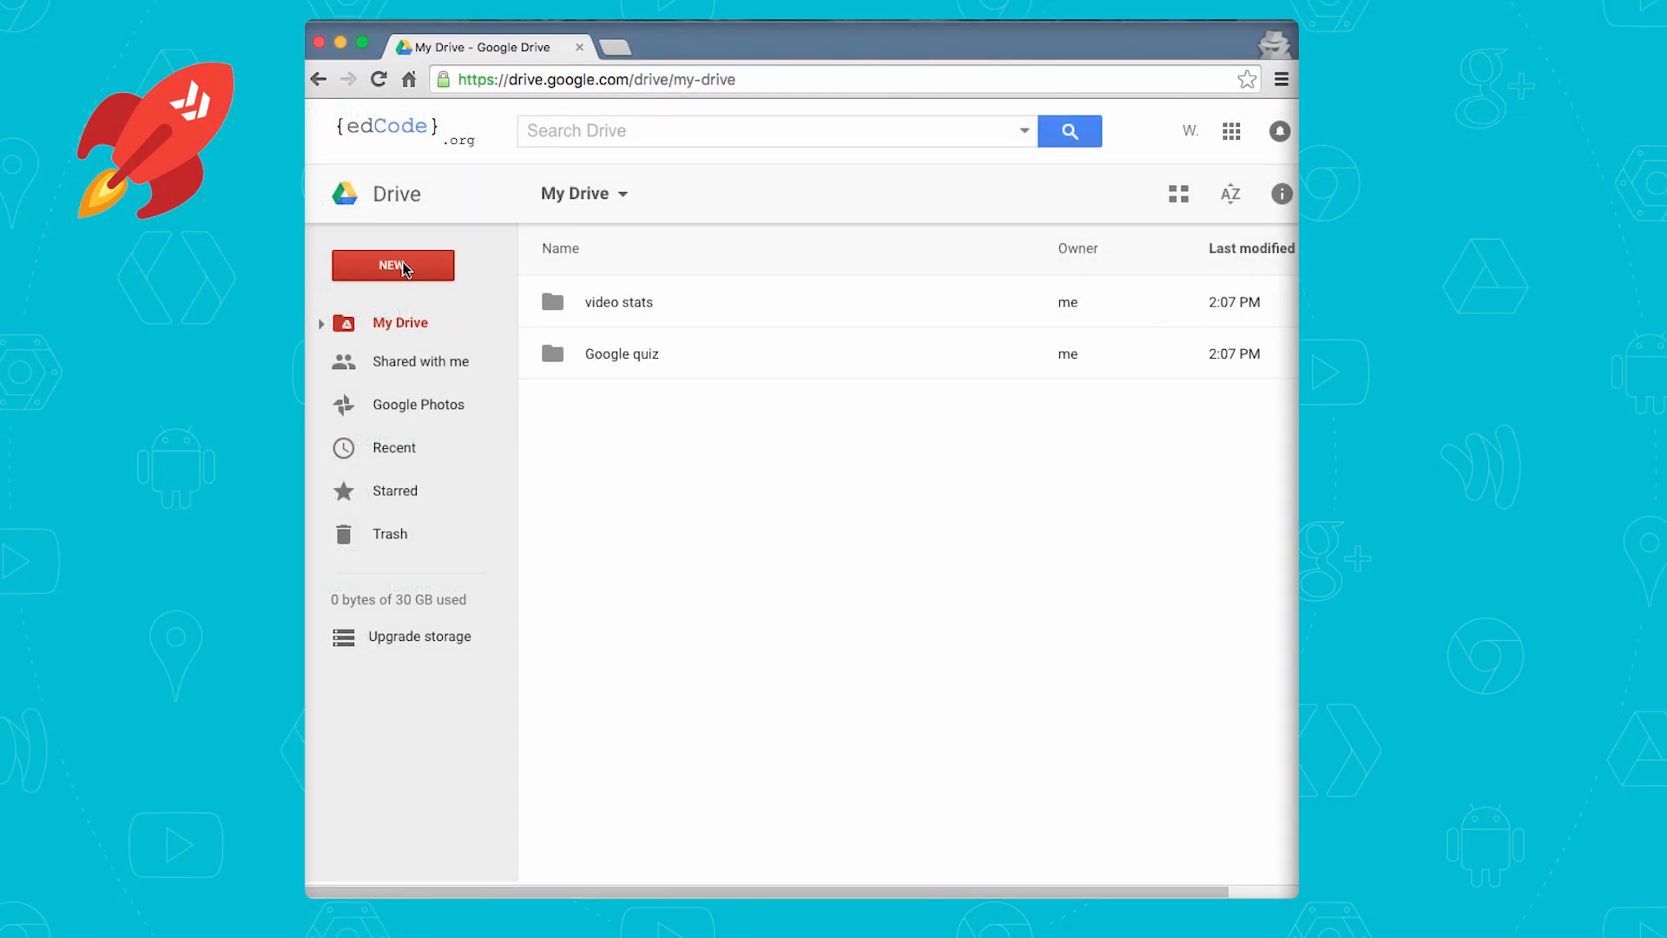
# Connect Google Apps Script to Drive via New > More > Connect more apps
pyautogui.click(392, 263)
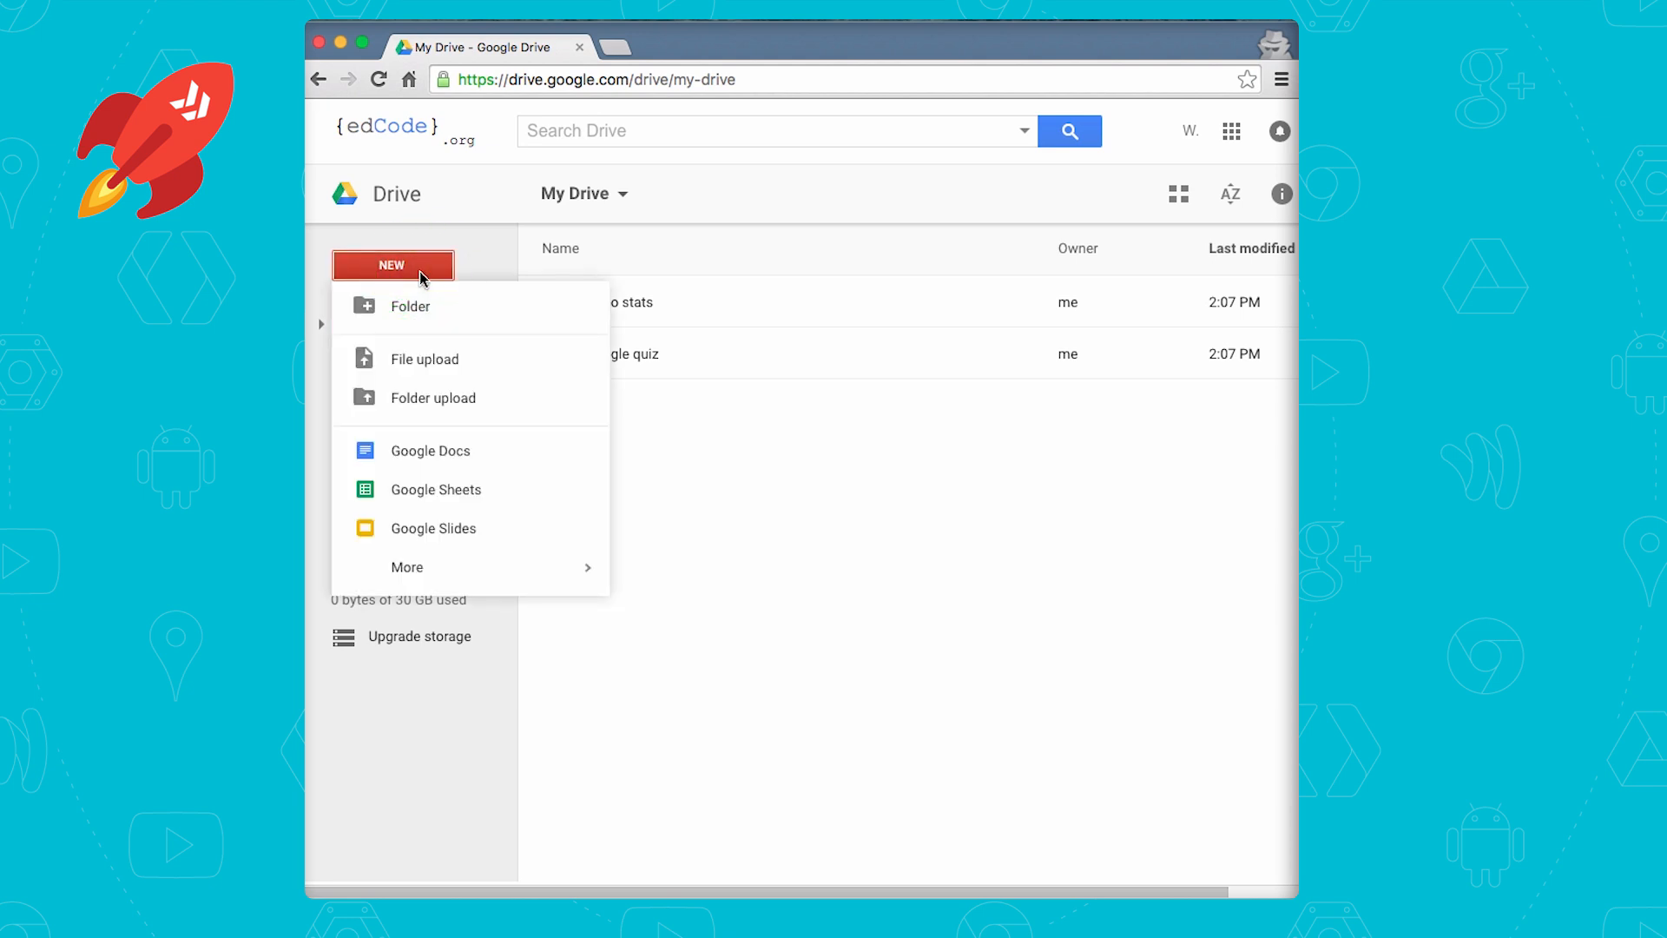
pyautogui.moveTo(406, 566)
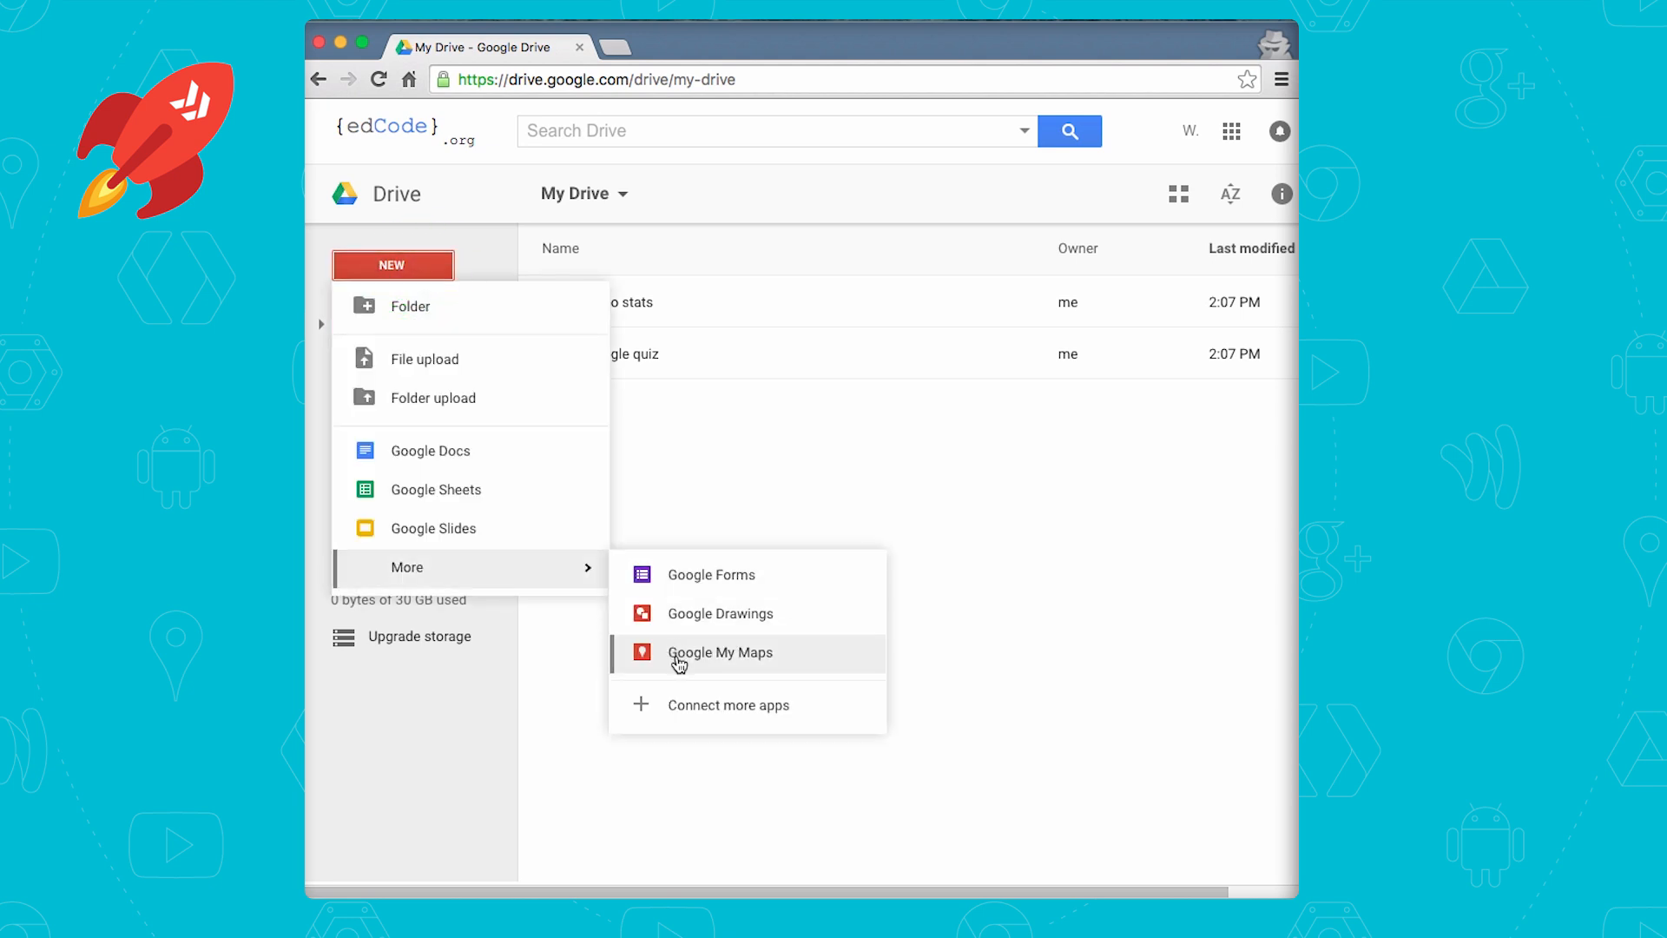
pyautogui.moveTo(701, 719)
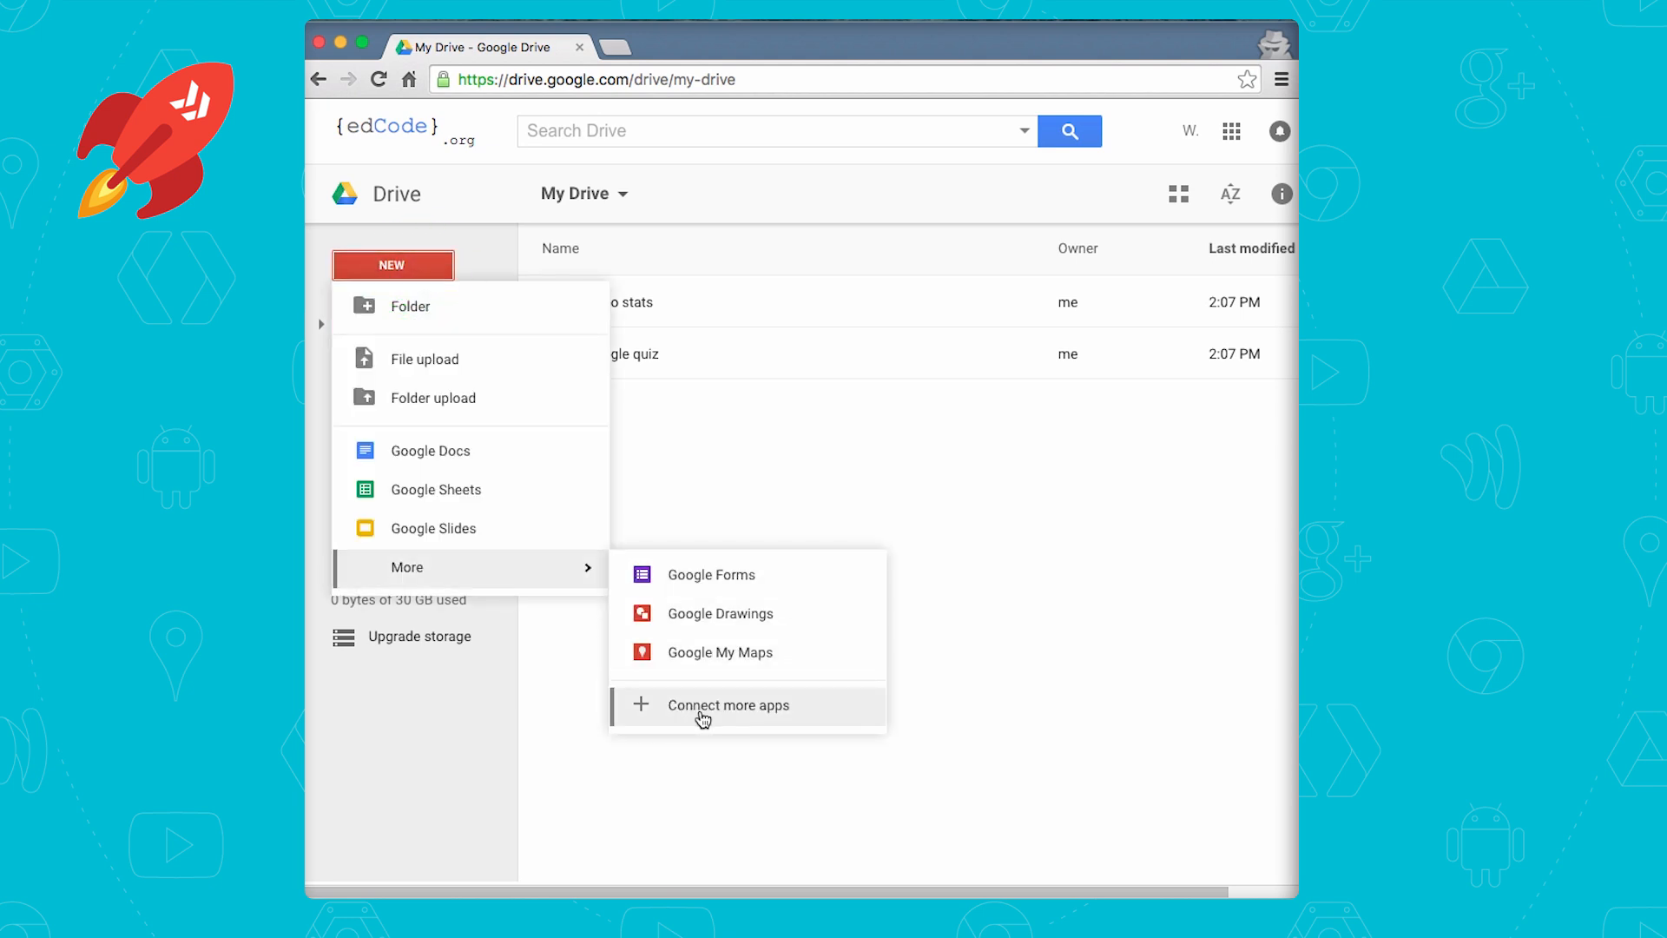
pyautogui.click(728, 705)
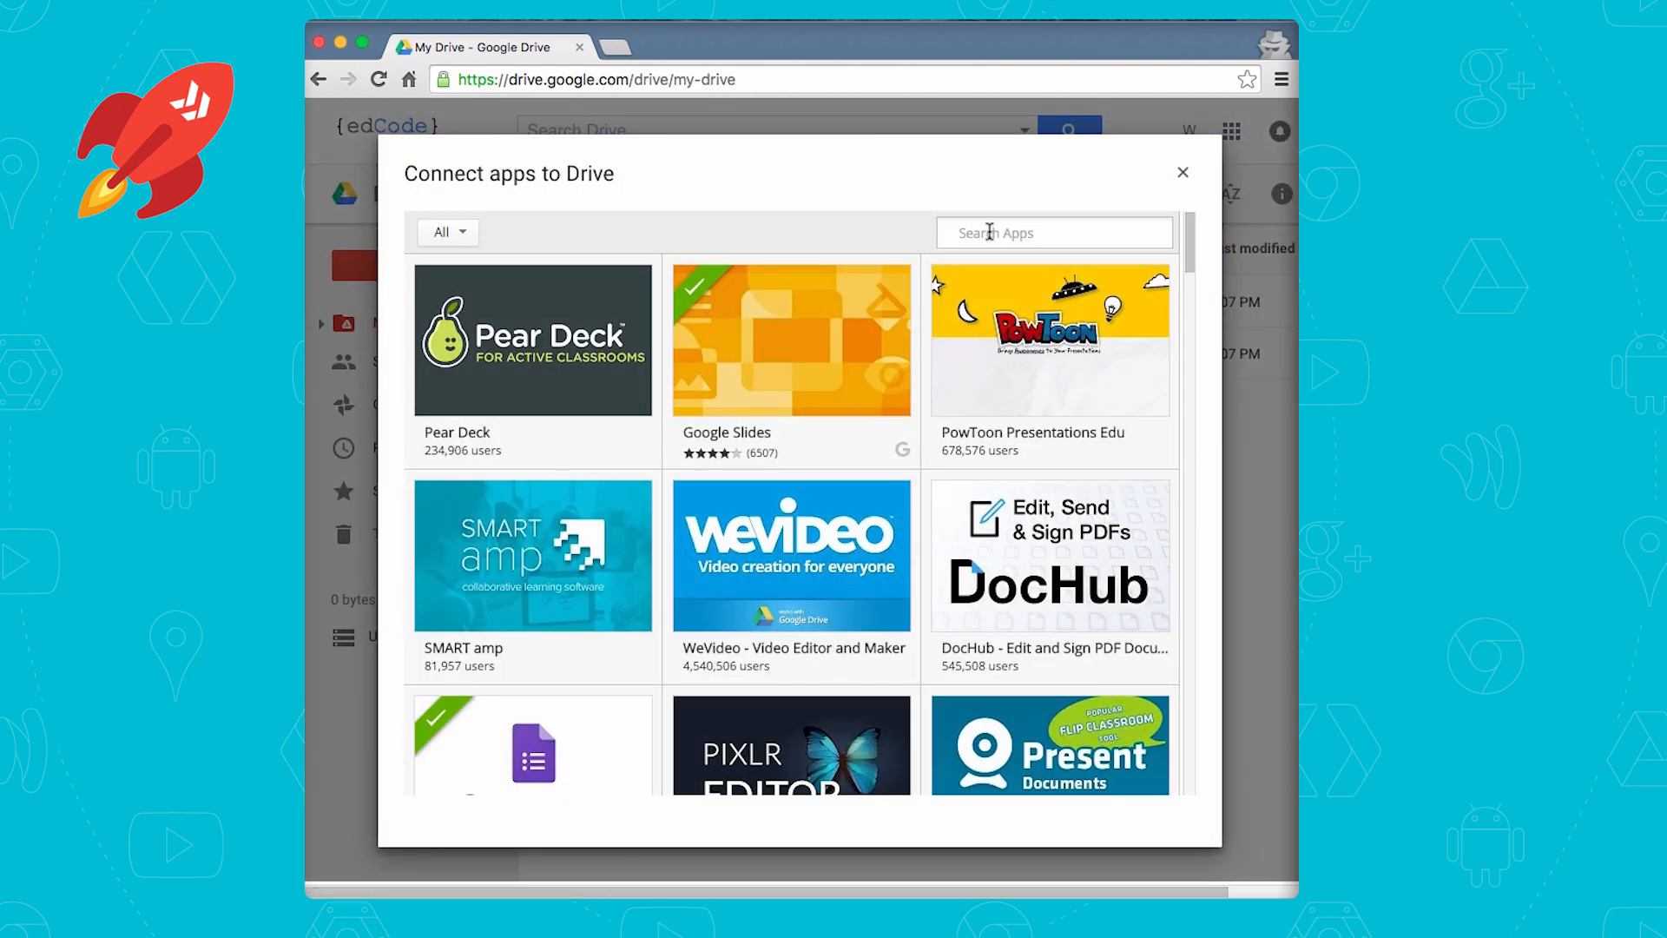
pyautogui.write('google apps script')
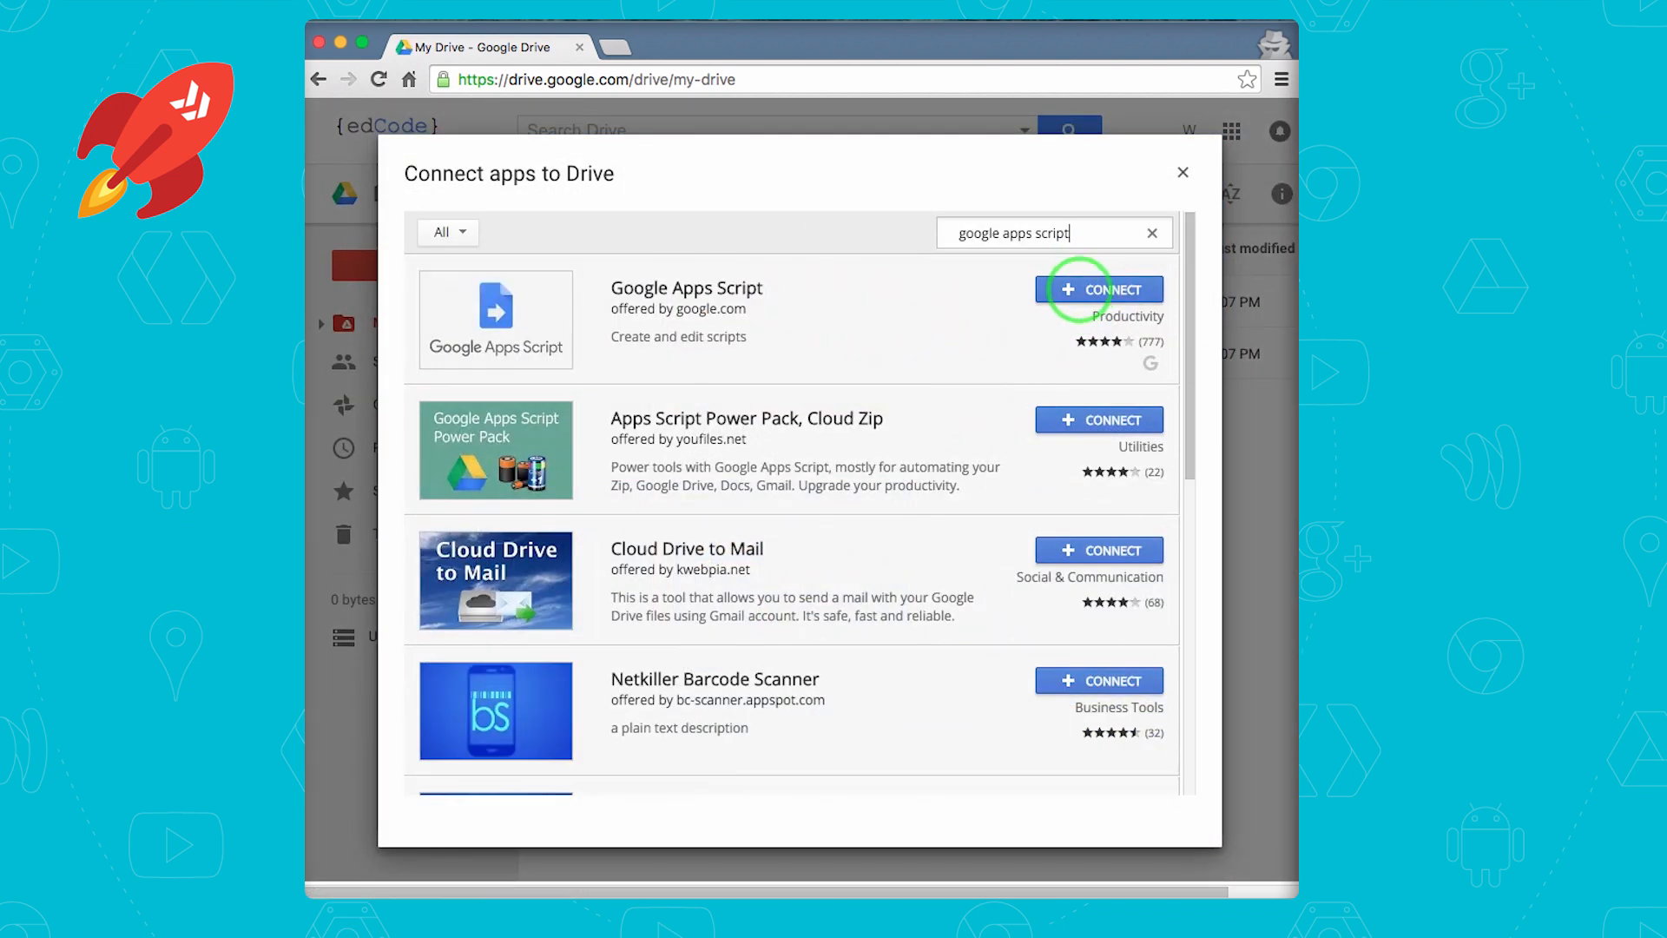
pyautogui.click(1099, 290)
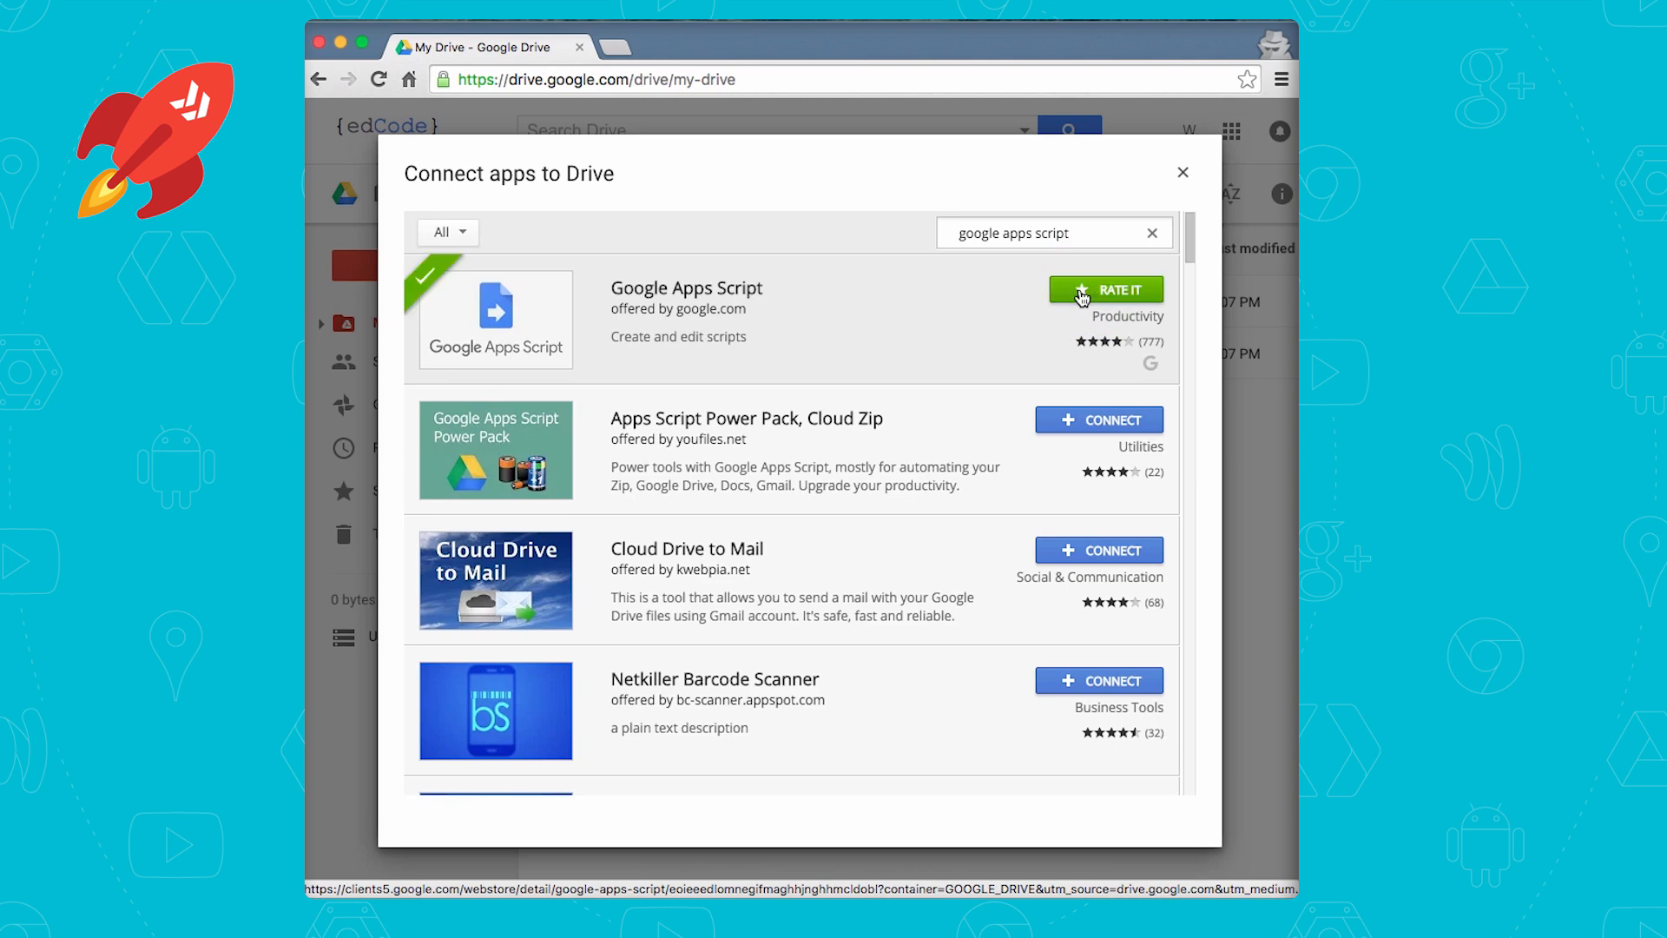
pyautogui.click(1106, 290)
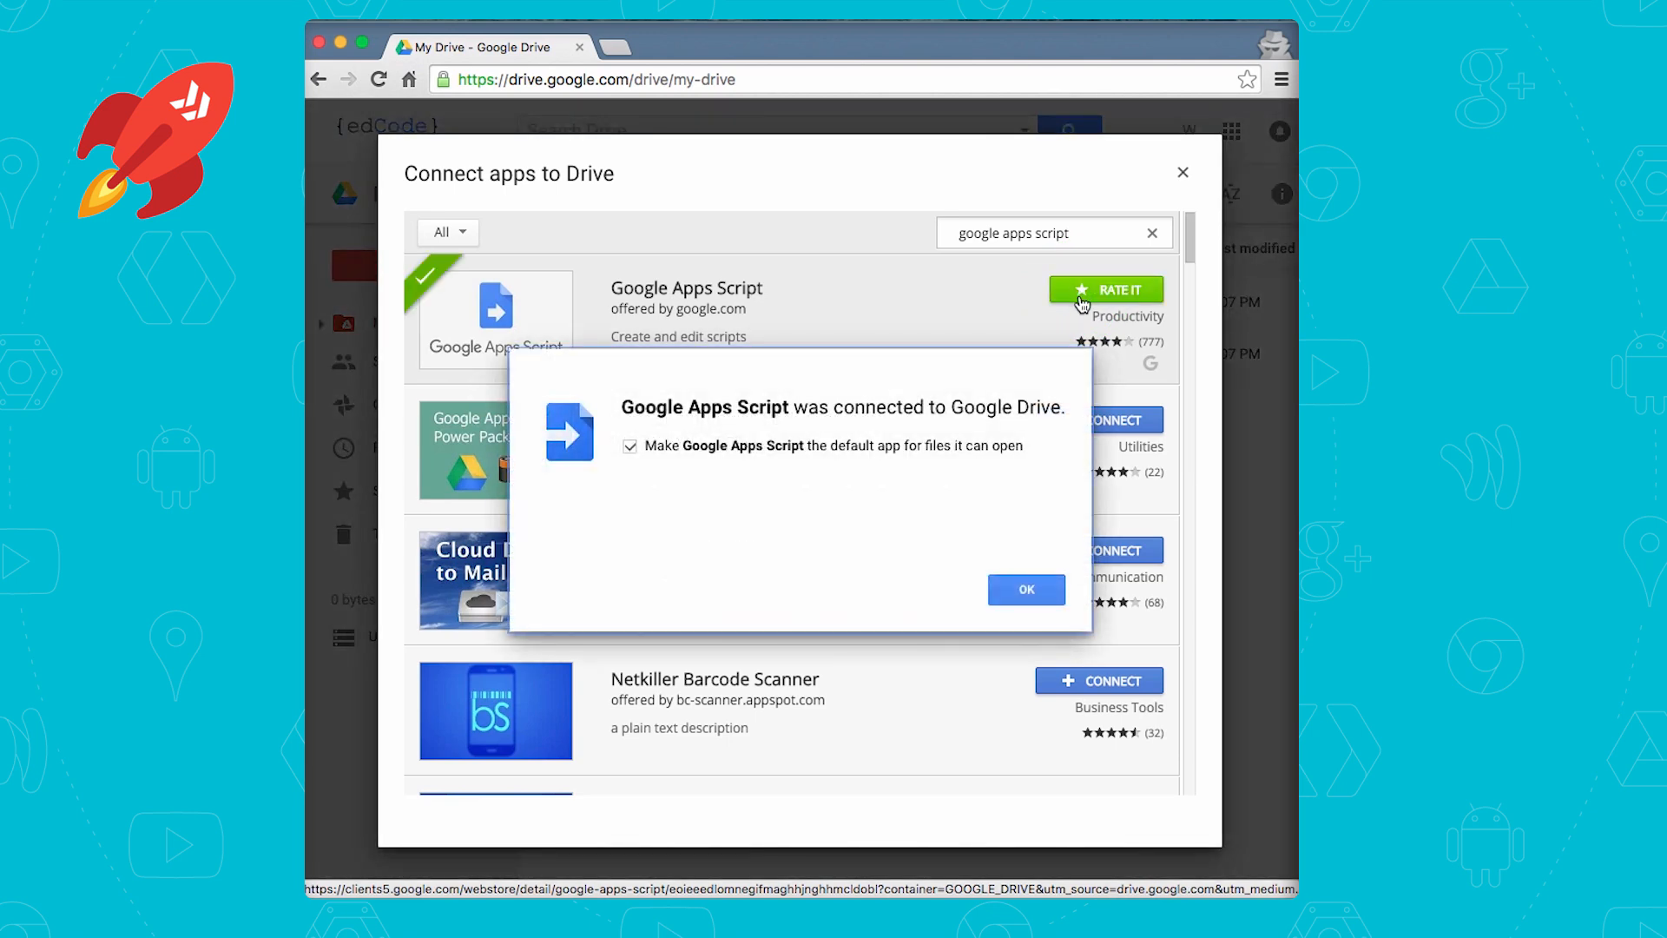
pyautogui.click(1025, 589)
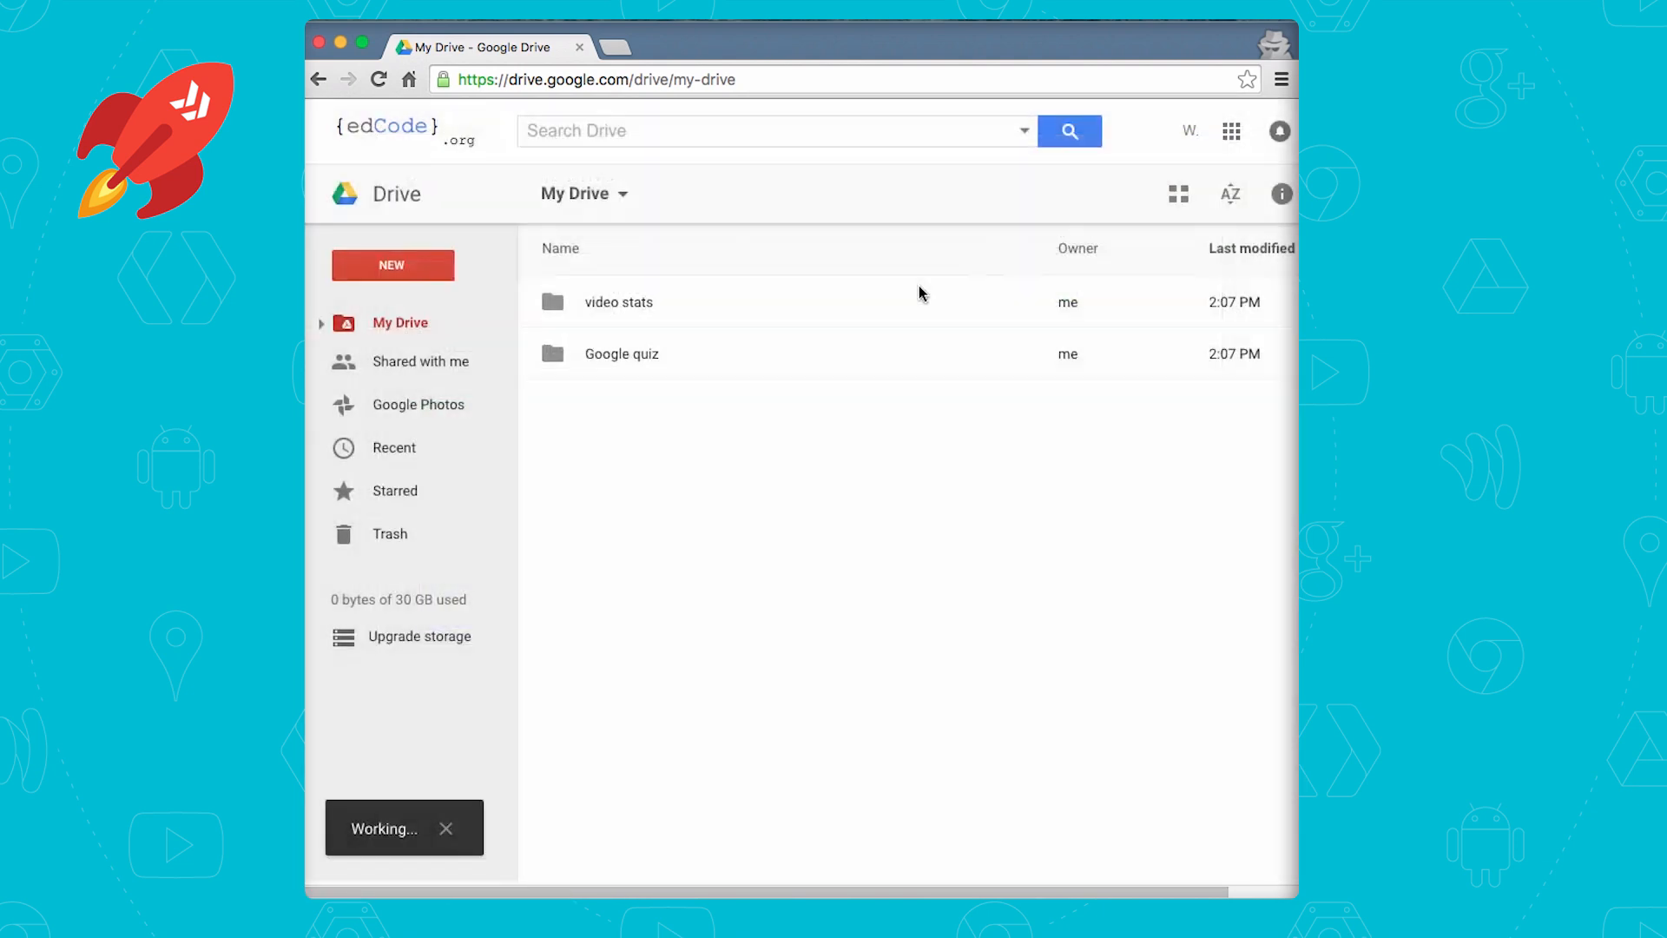
# Go to script.google.com to start a new untitled script project
pyautogui.click(392, 264)
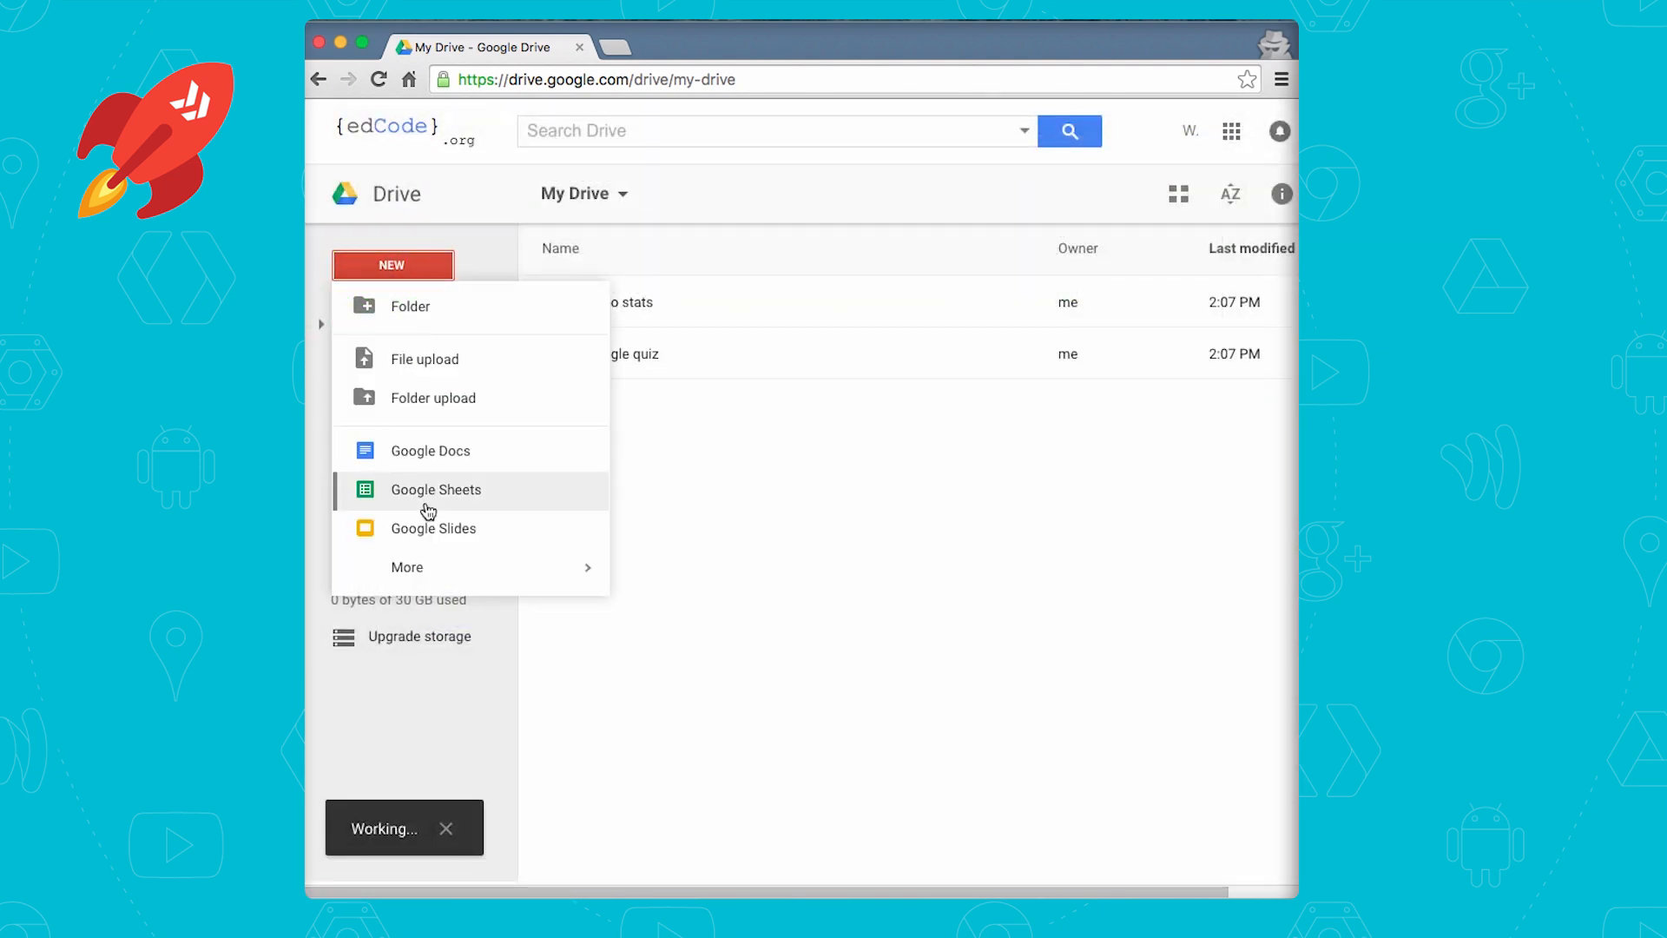
pyautogui.moveTo(407, 566)
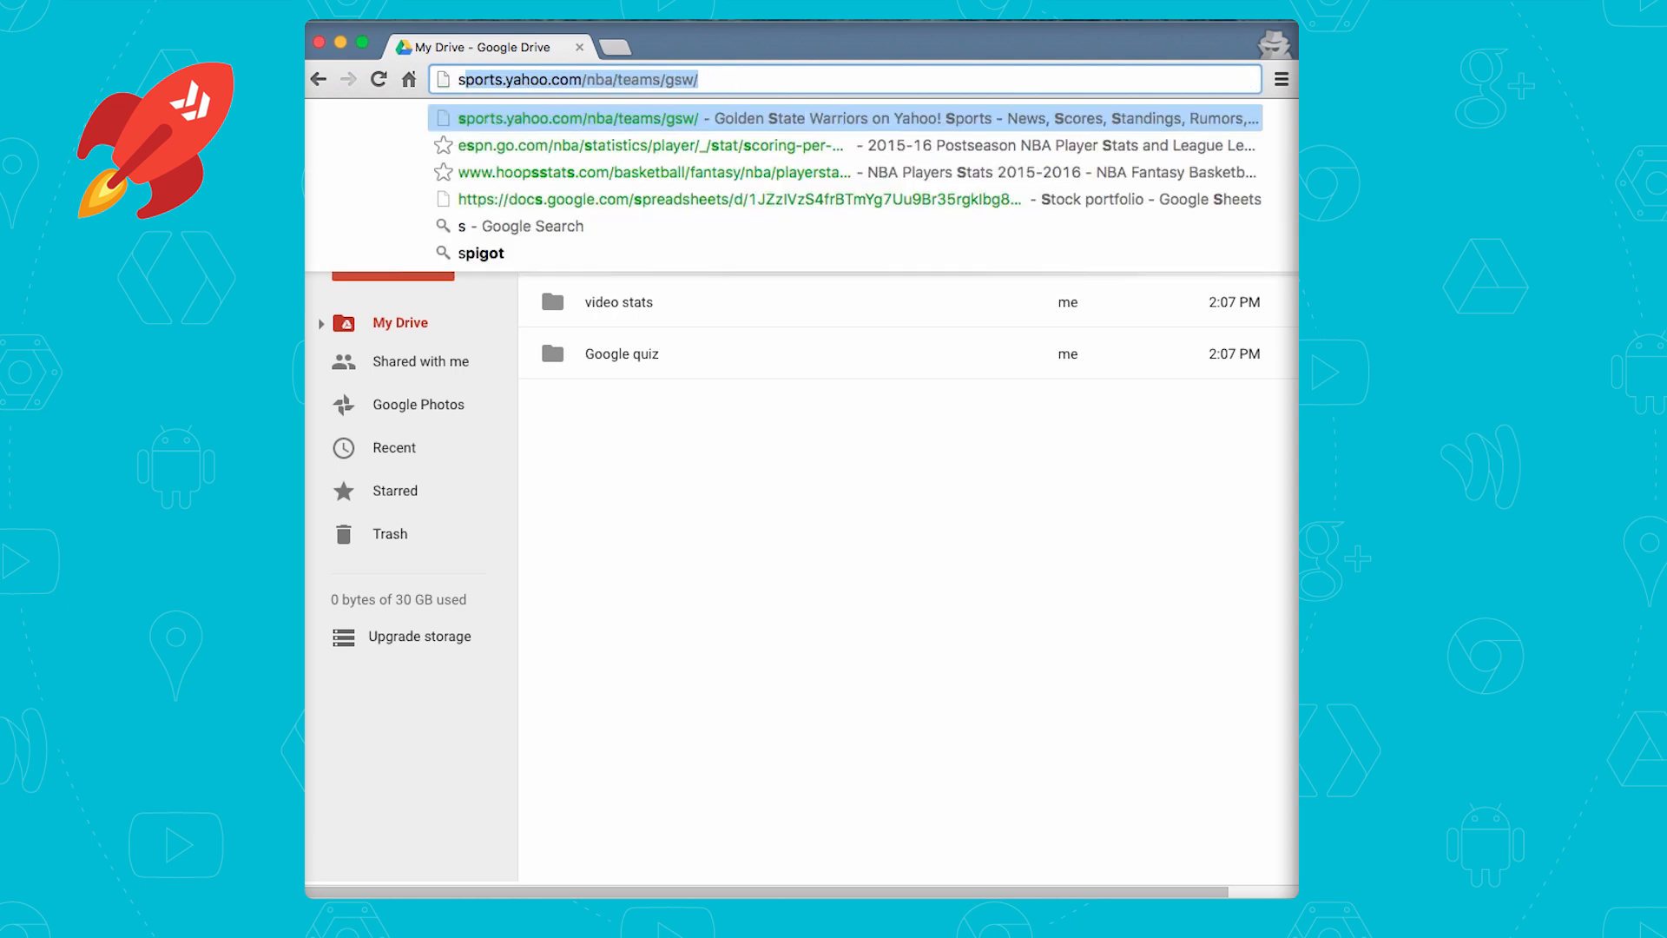
pyautogui.write('script.google.com/a/macros/edcode.org/d/1CbMy-daJYqO8Pj39CTblynlYZUL8lMYlo80bxVtuEw2...')
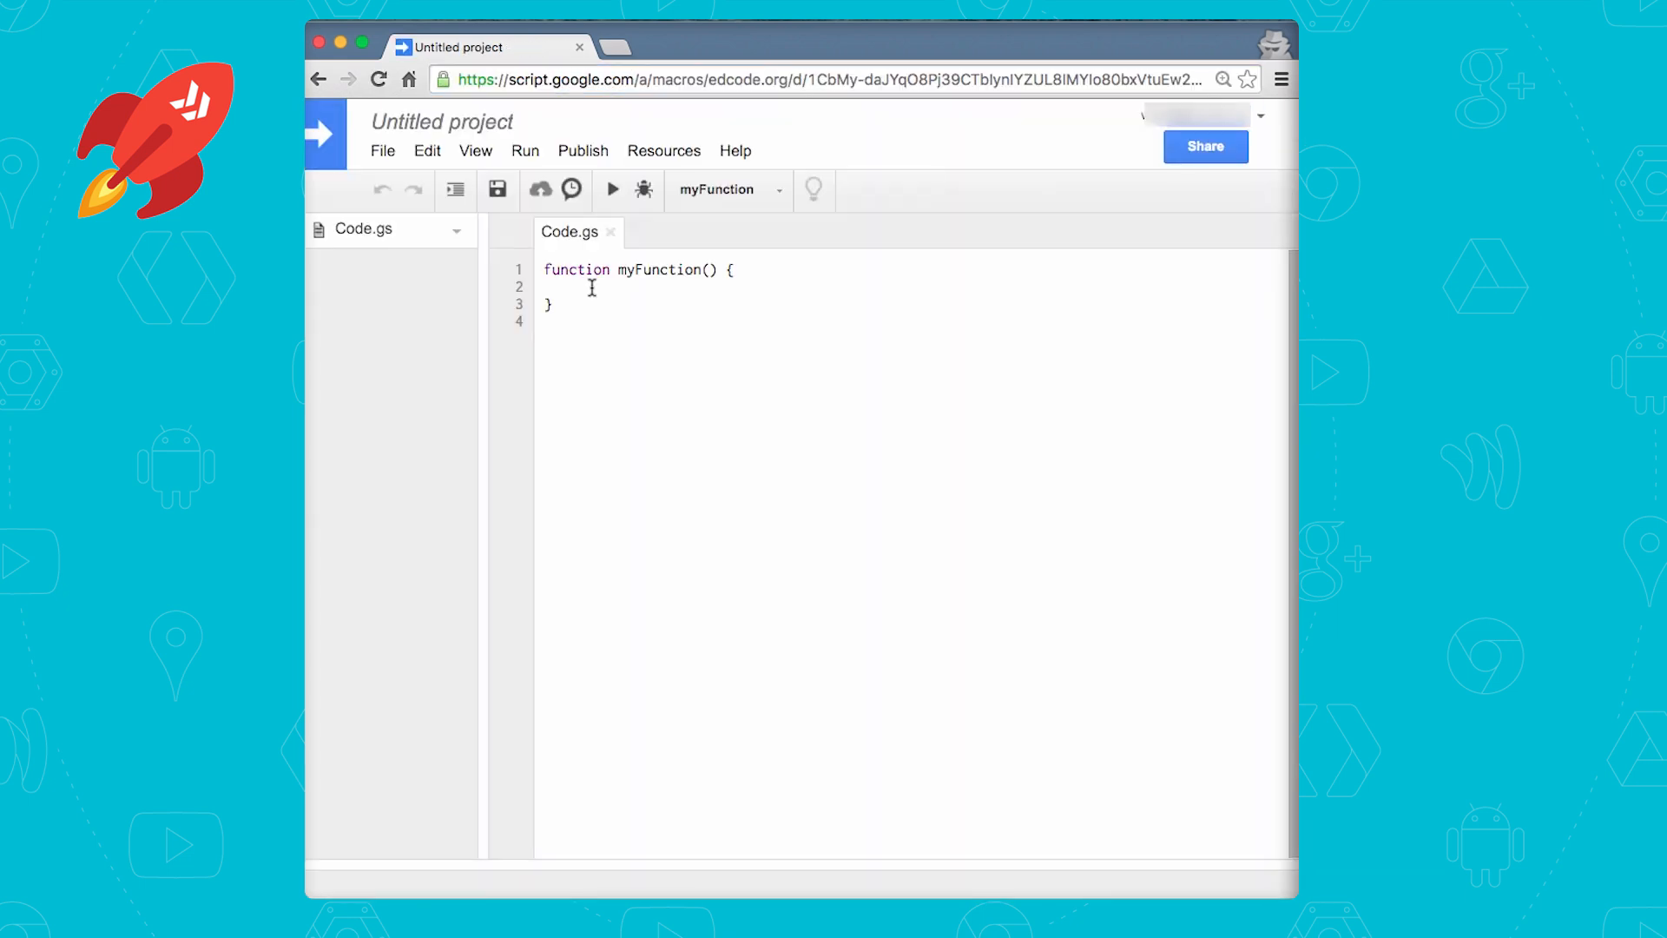
# Paste the createForm() code into Code.gs and point out FormApp.create and the form title
pyautogui.click(561, 286)
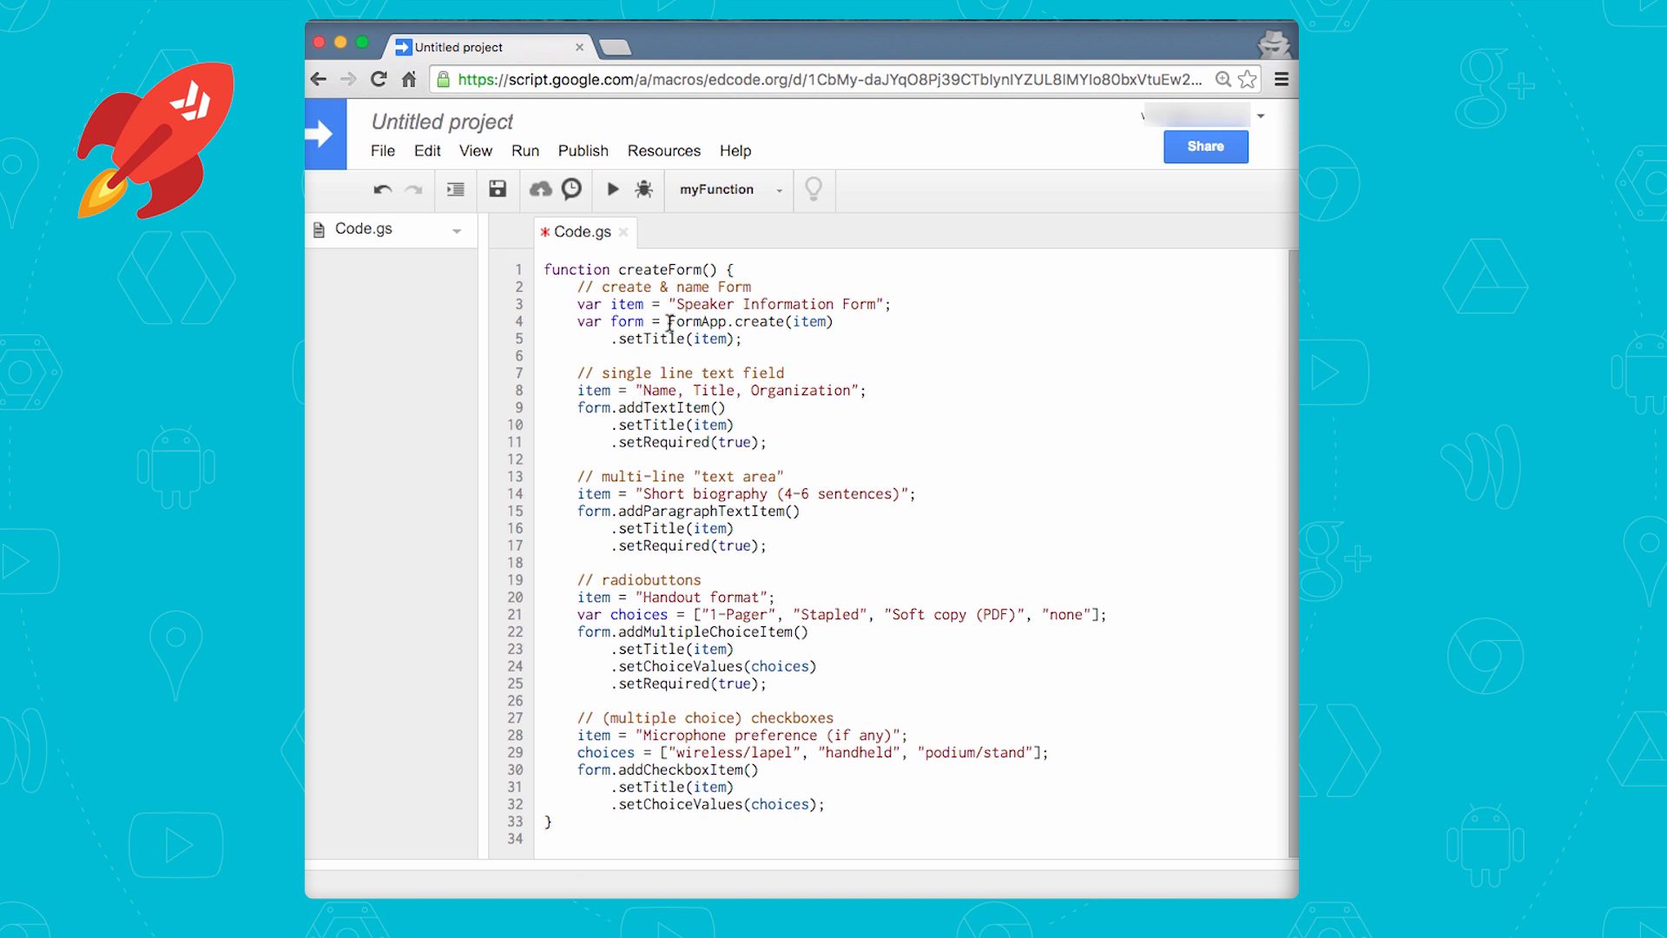
pyautogui.doubleClick(727, 321)
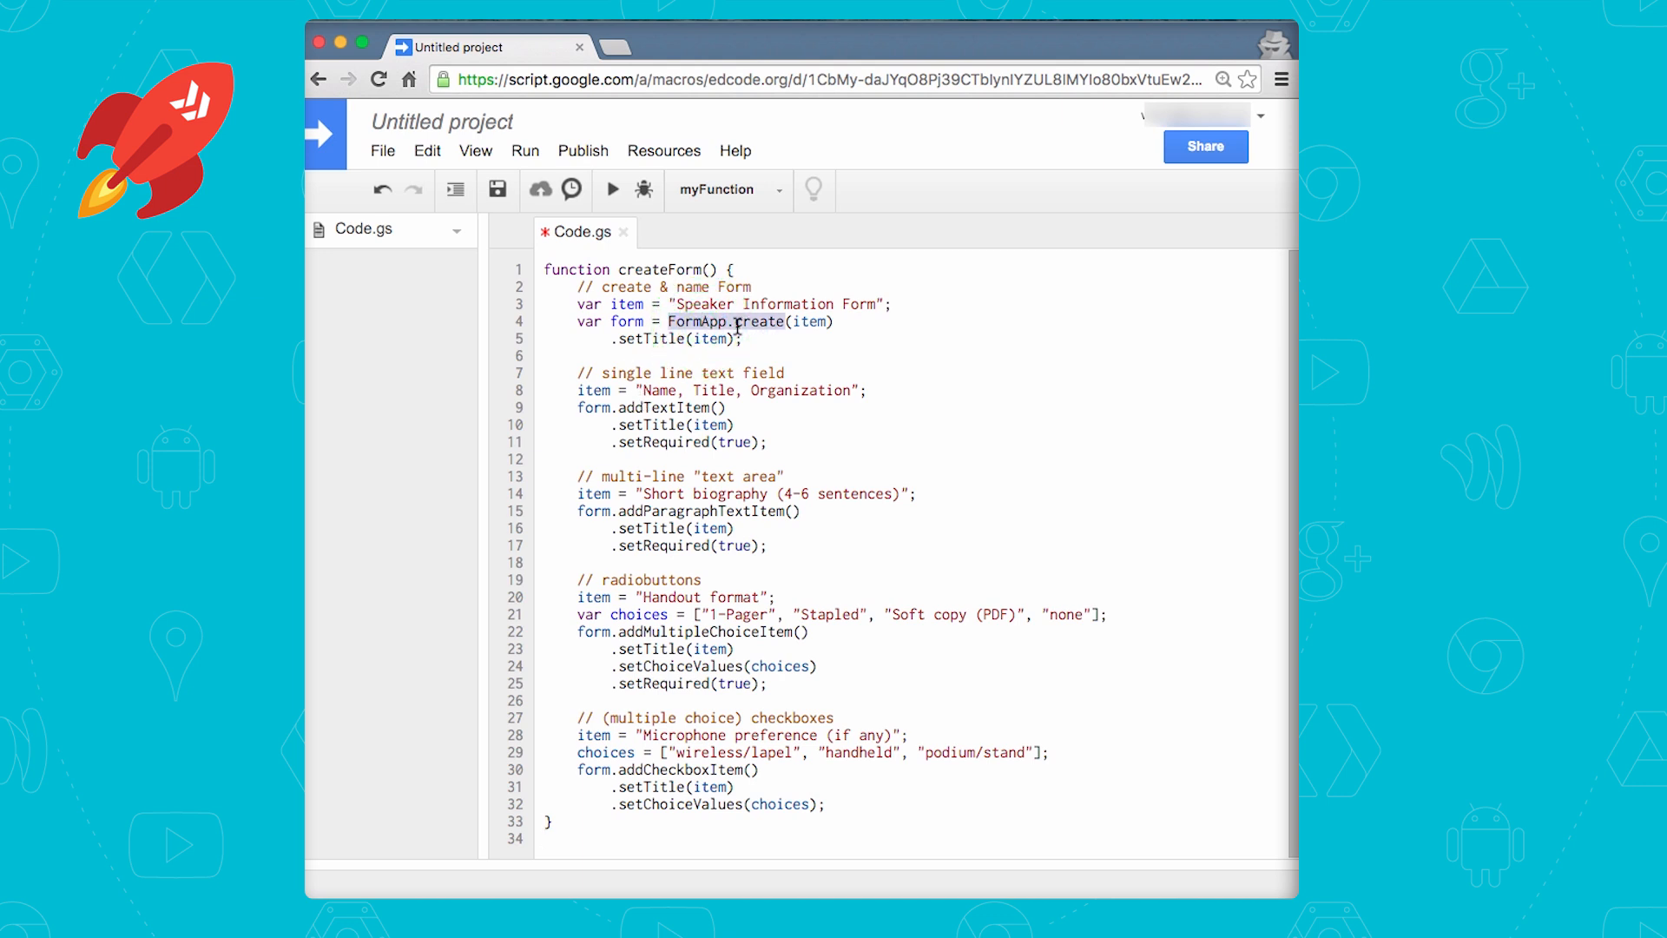
pyautogui.click(802, 323)
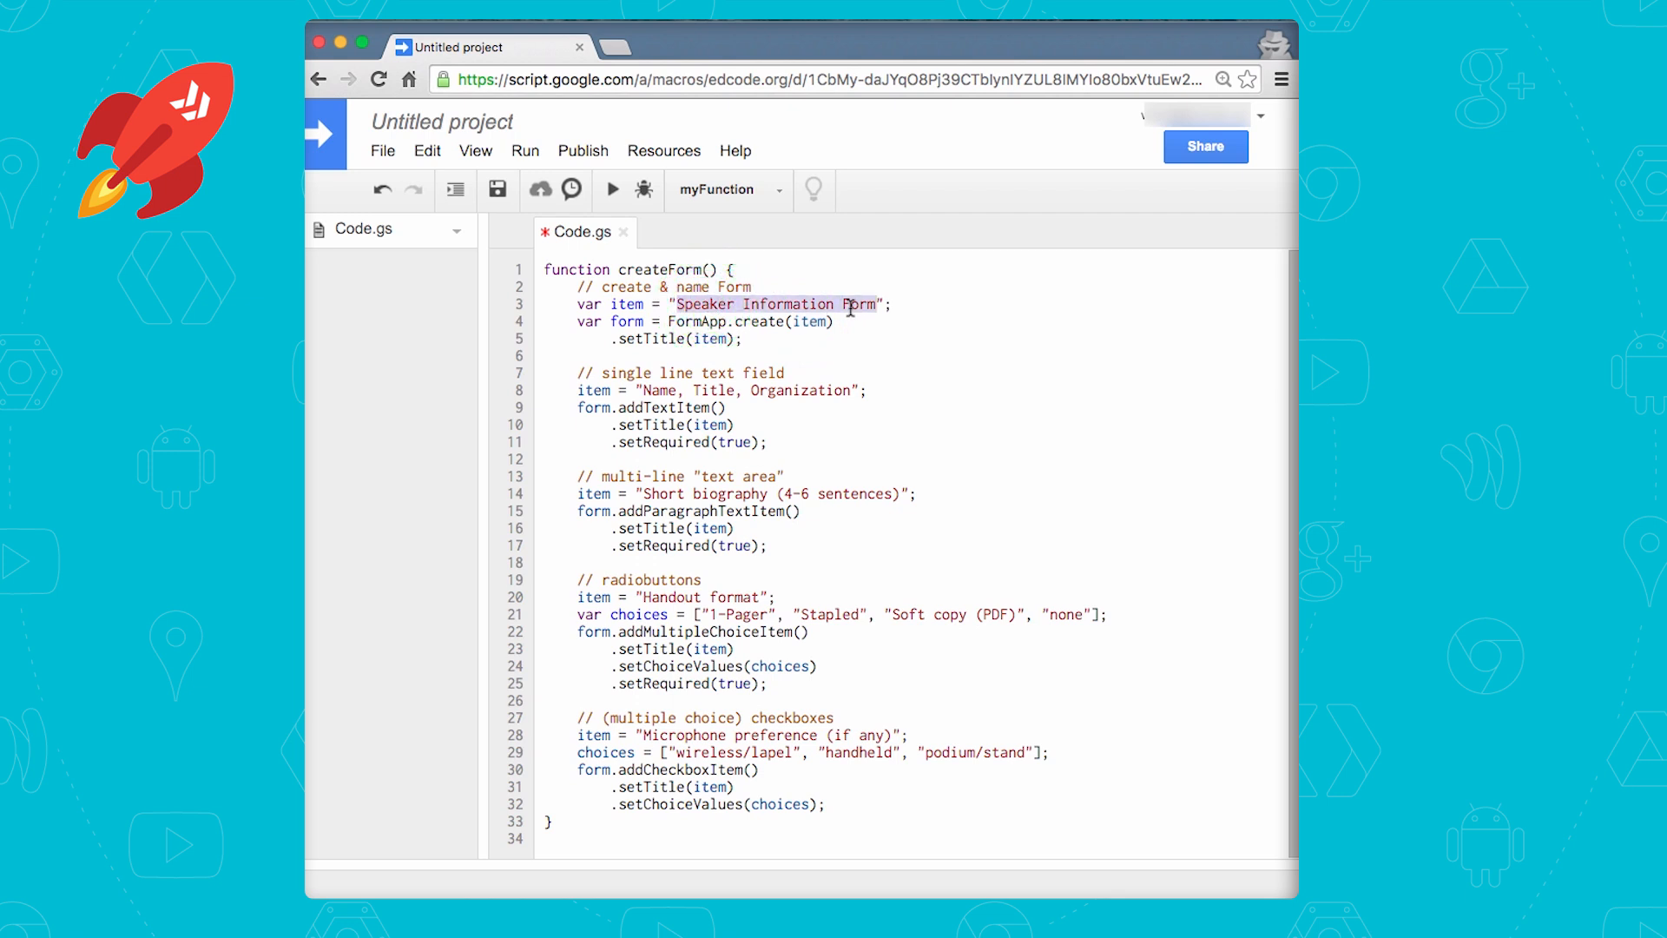
pyautogui.moveTo(698, 358)
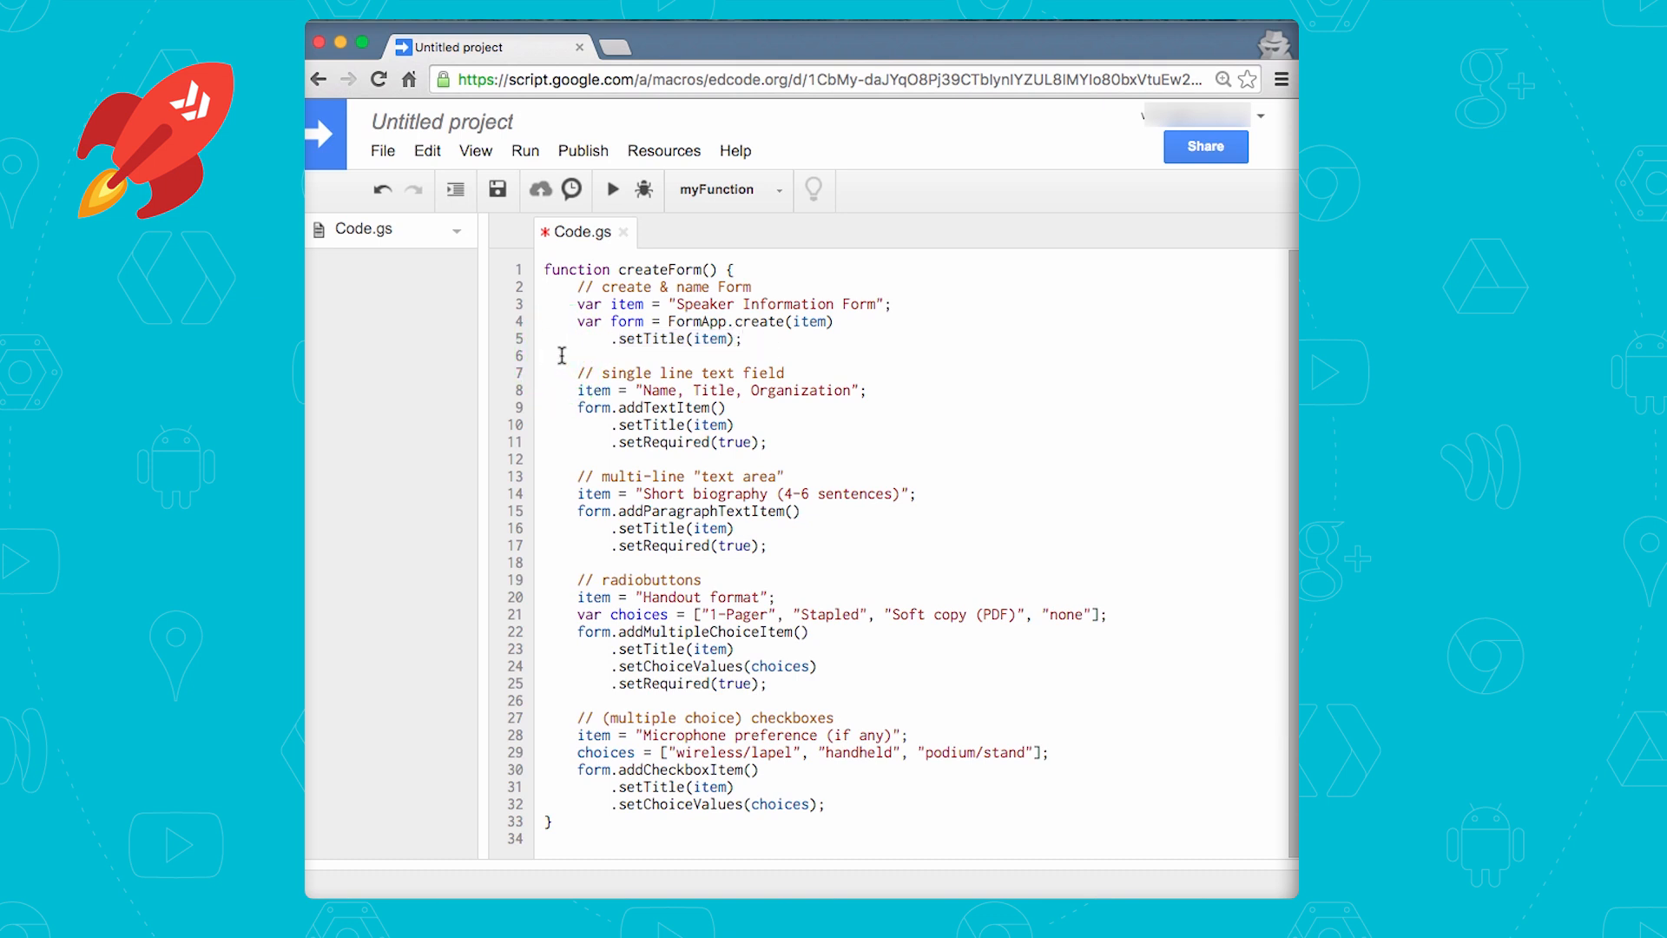
pyautogui.moveTo(566, 396)
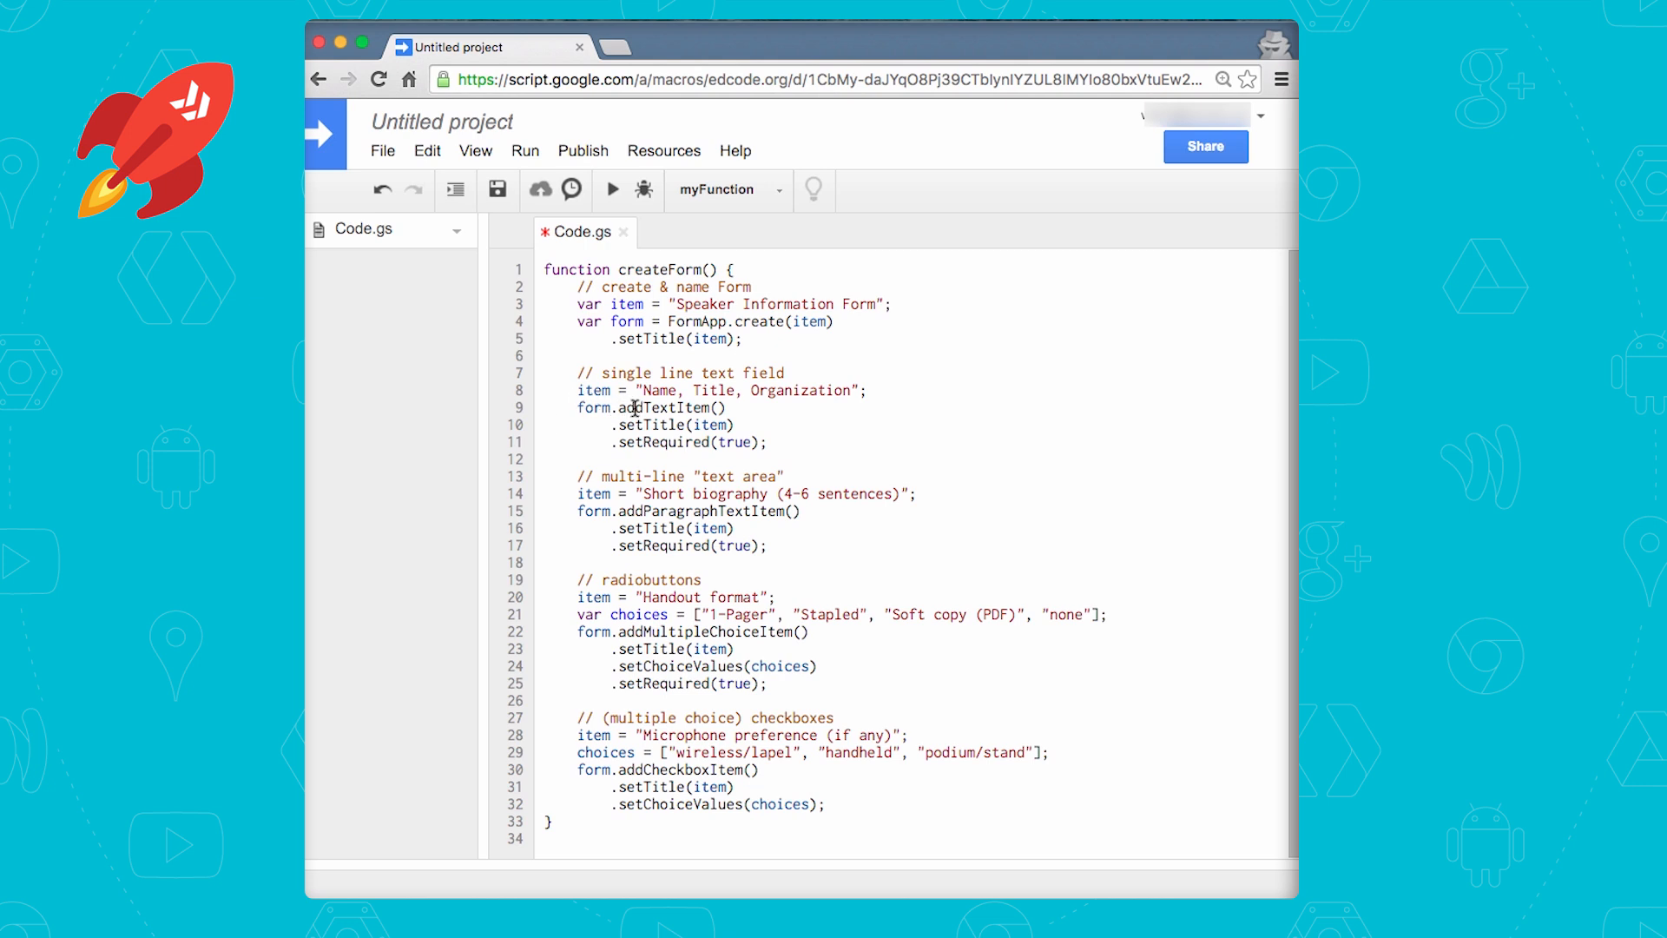
# Walk through addTextItem, addParagraphTextItem and setRequired in the createForm code
pyautogui.doubleClick(665, 406)
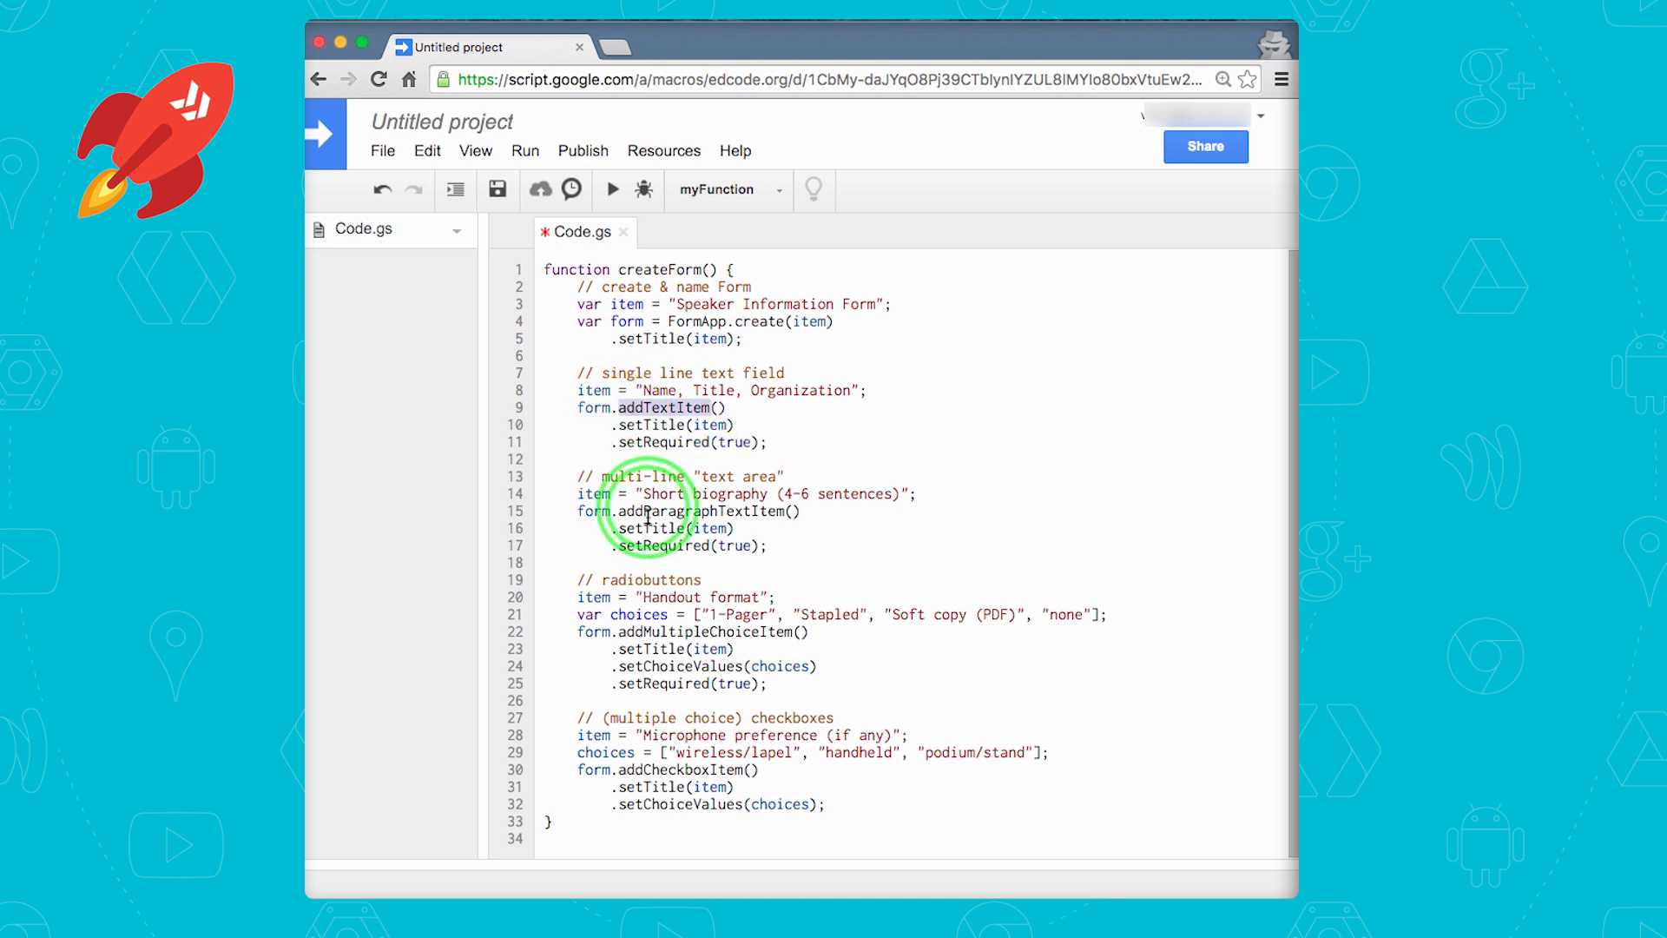
pyautogui.doubleClick(701, 511)
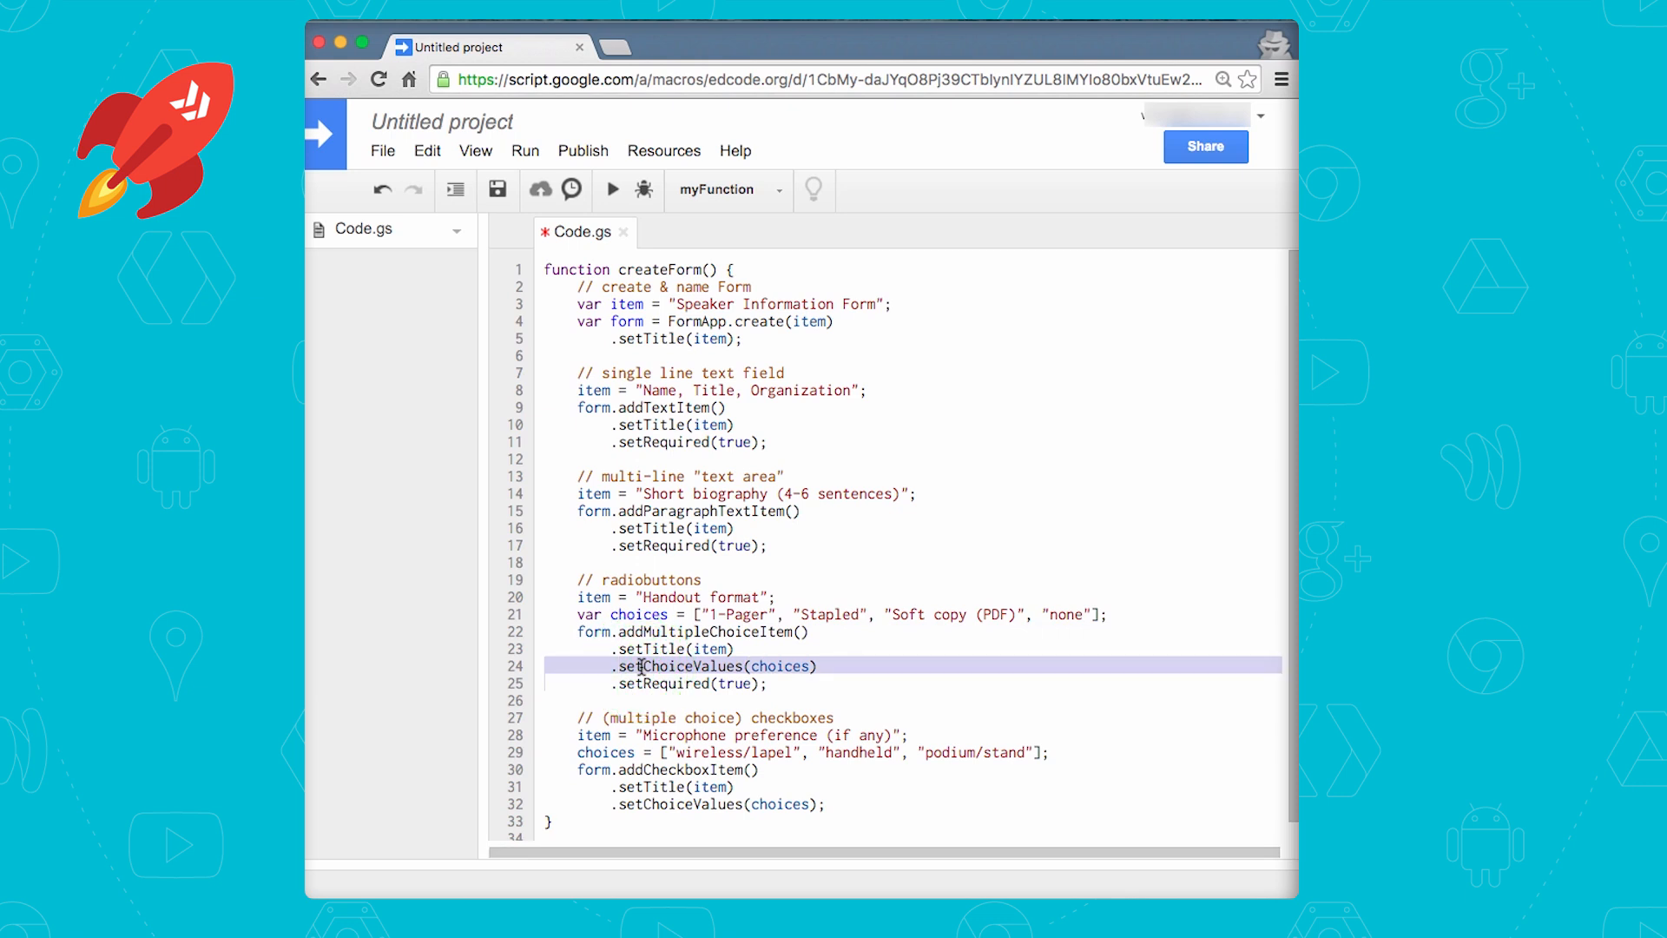
pyautogui.moveTo(800, 671)
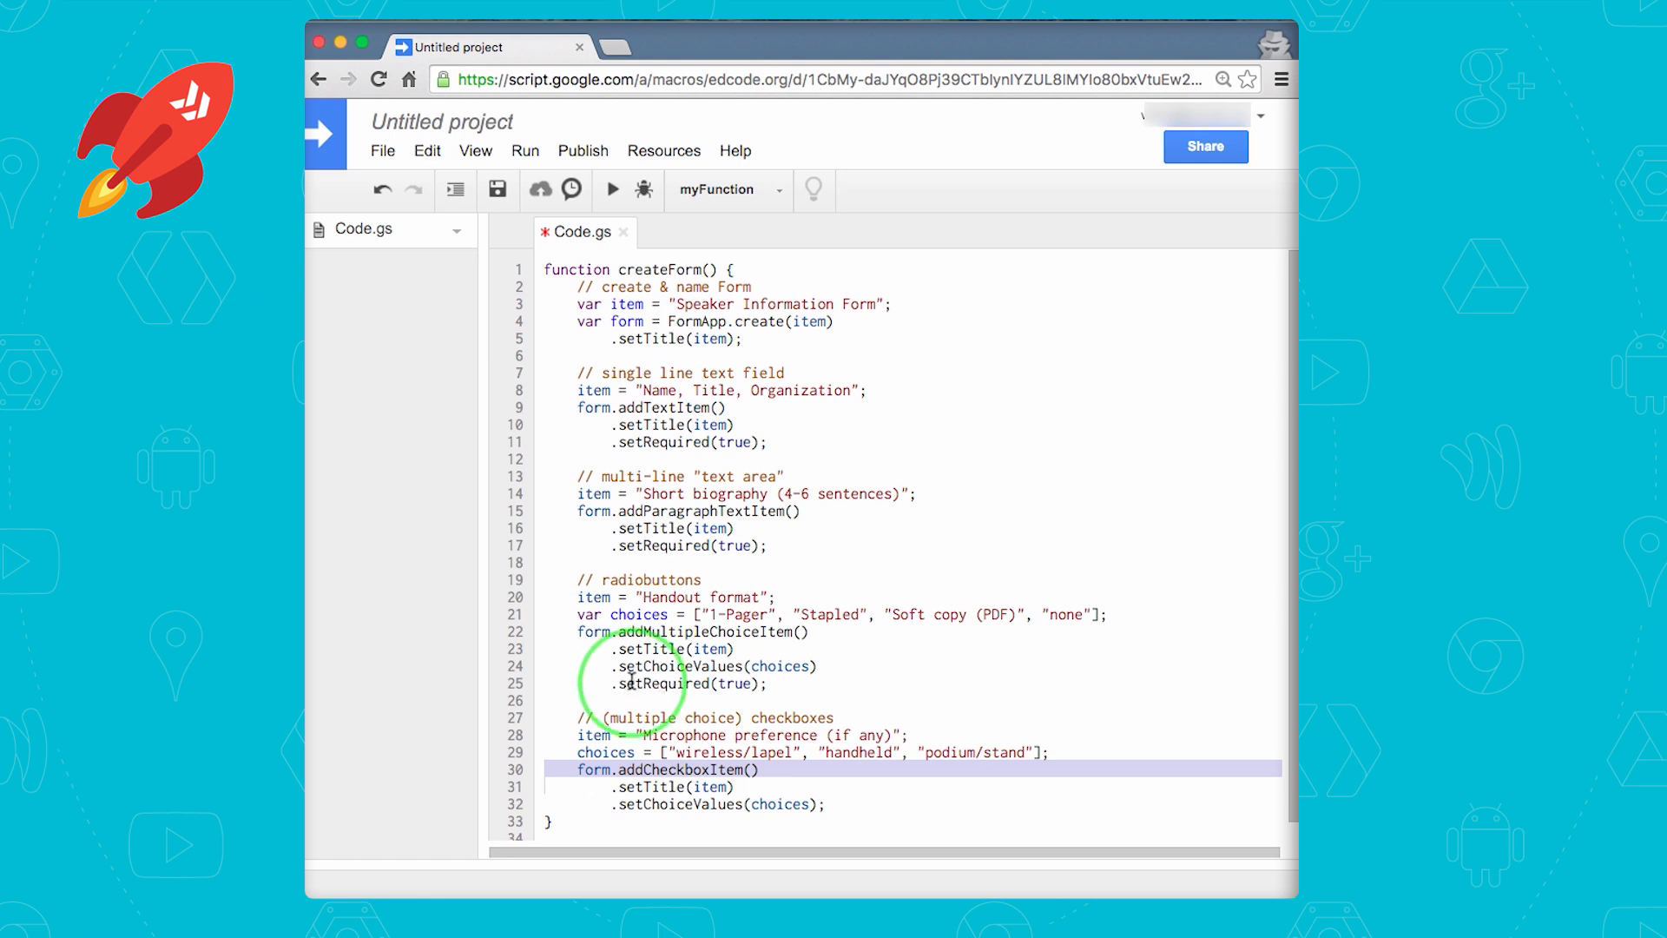
pyautogui.doubleClick(663, 682)
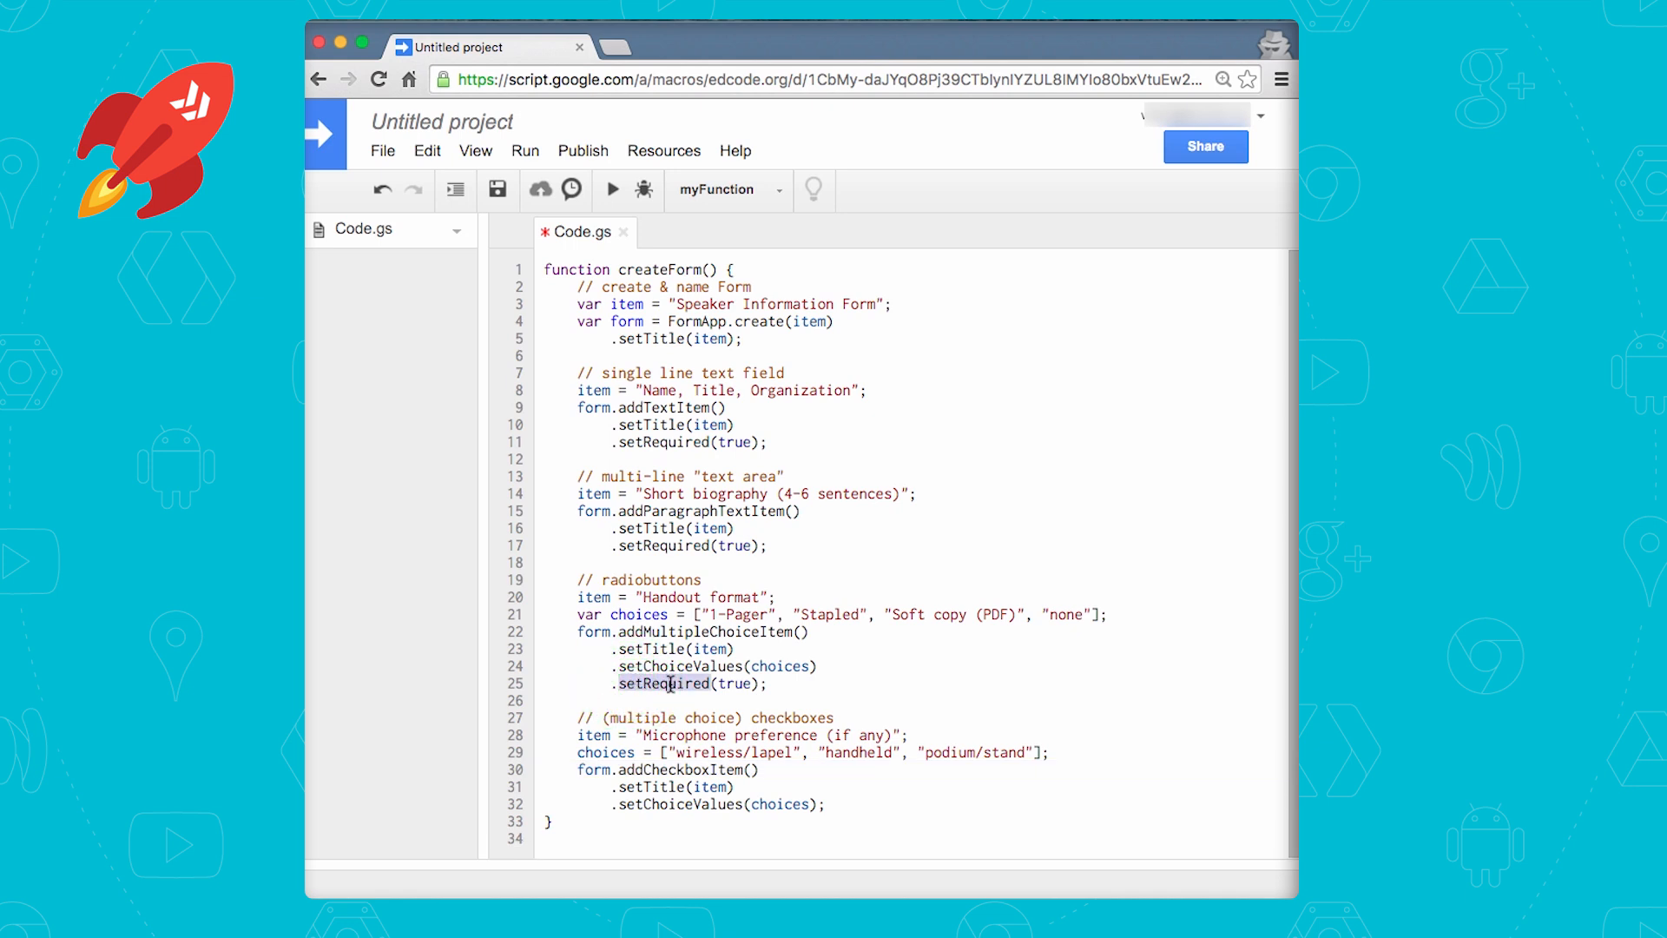
pyautogui.moveTo(582, 390)
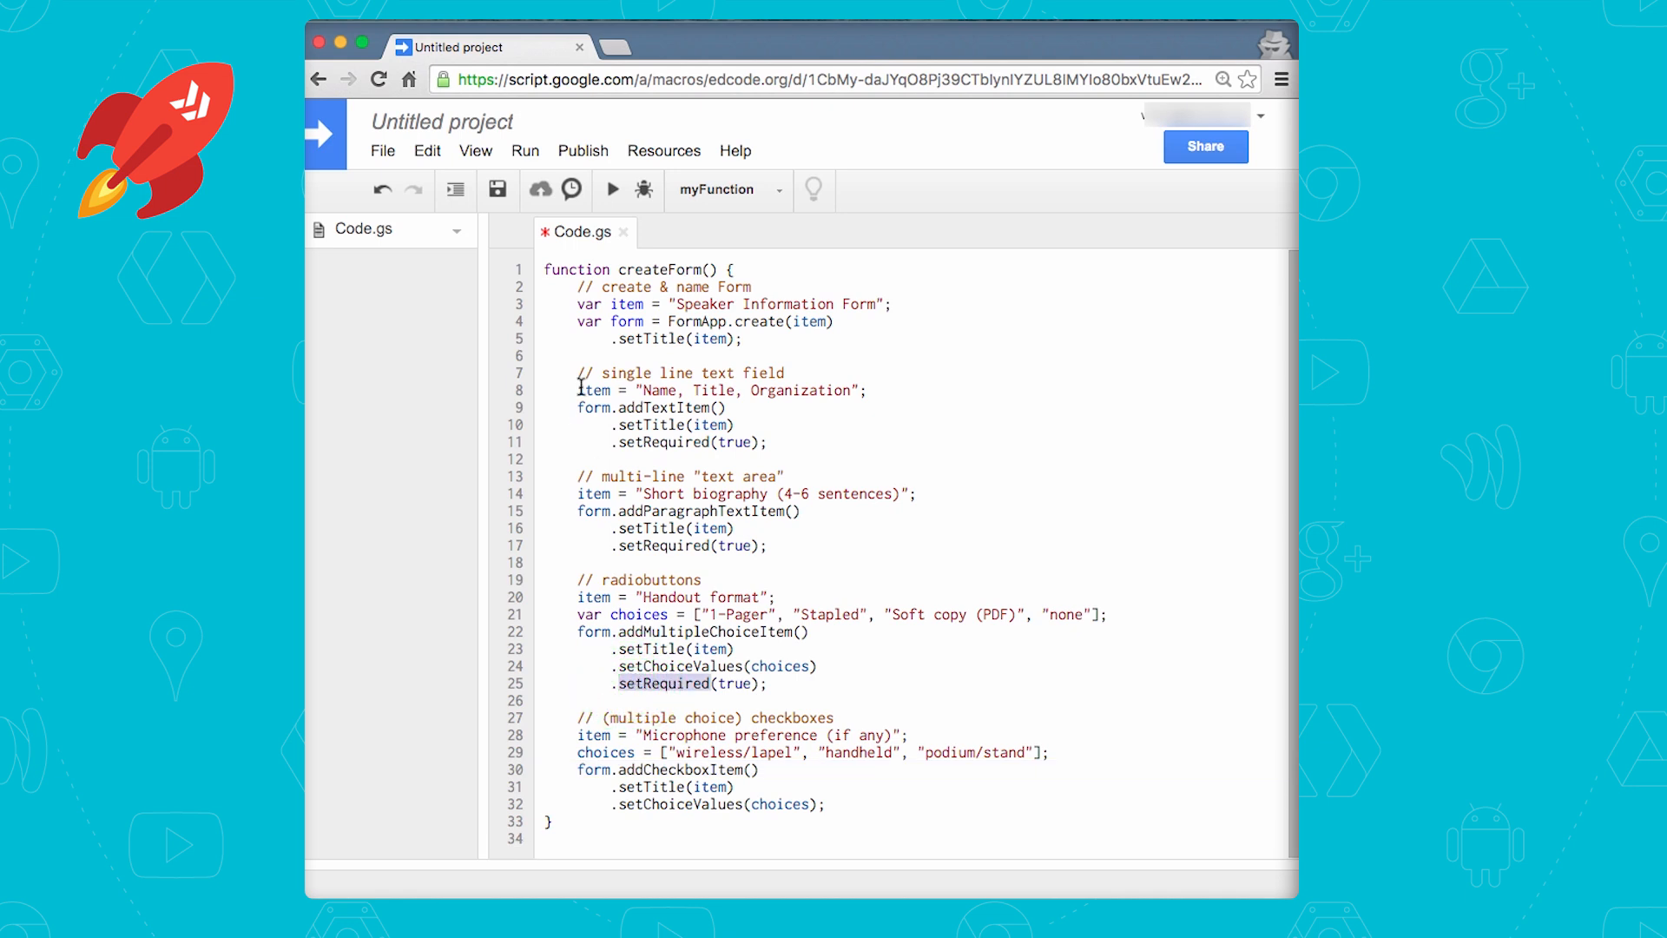
# Rename the project to 'Conference speaker info'
pyautogui.click(441, 120)
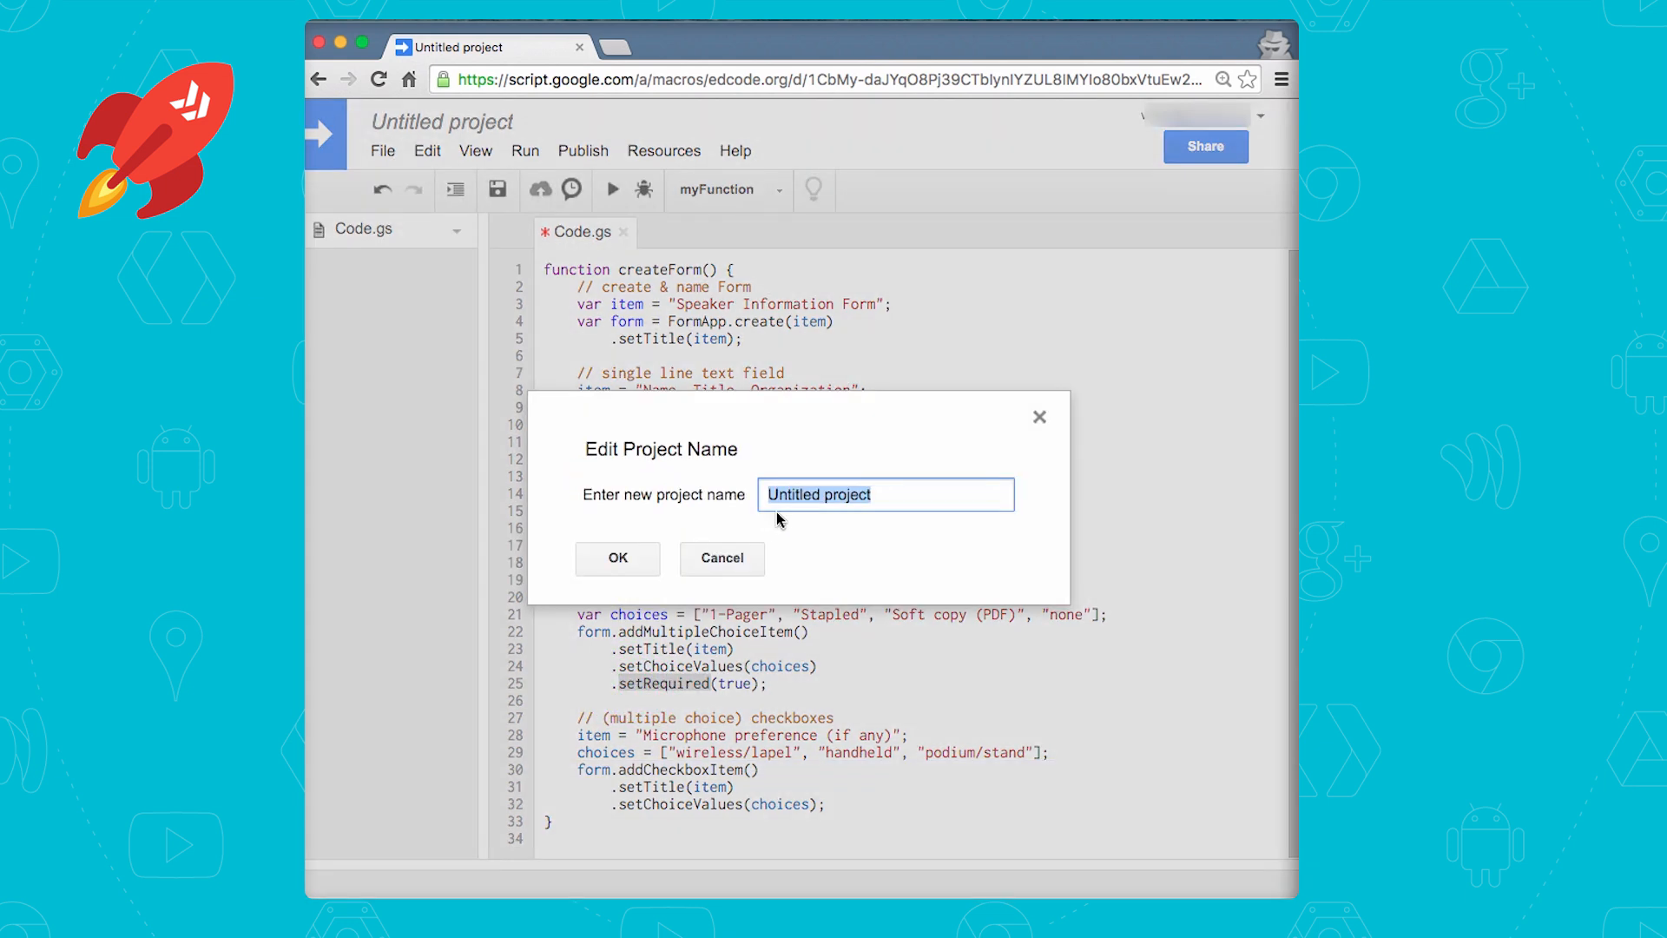
pyautogui.write('Conference speaker')
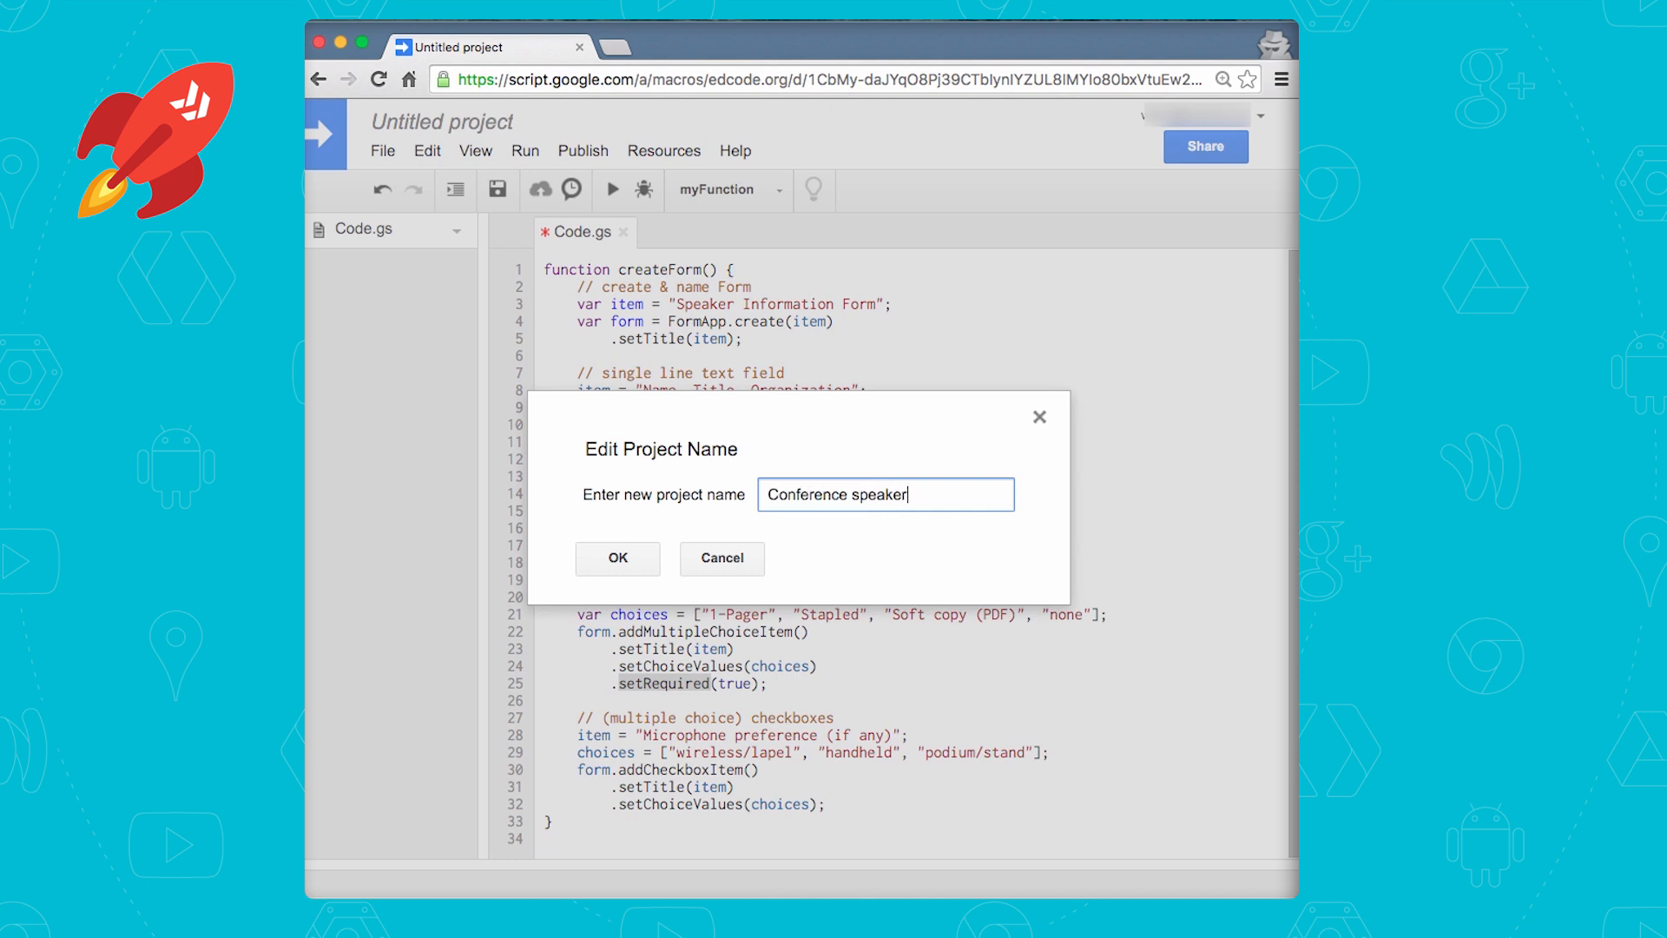
pyautogui.click(618, 557)
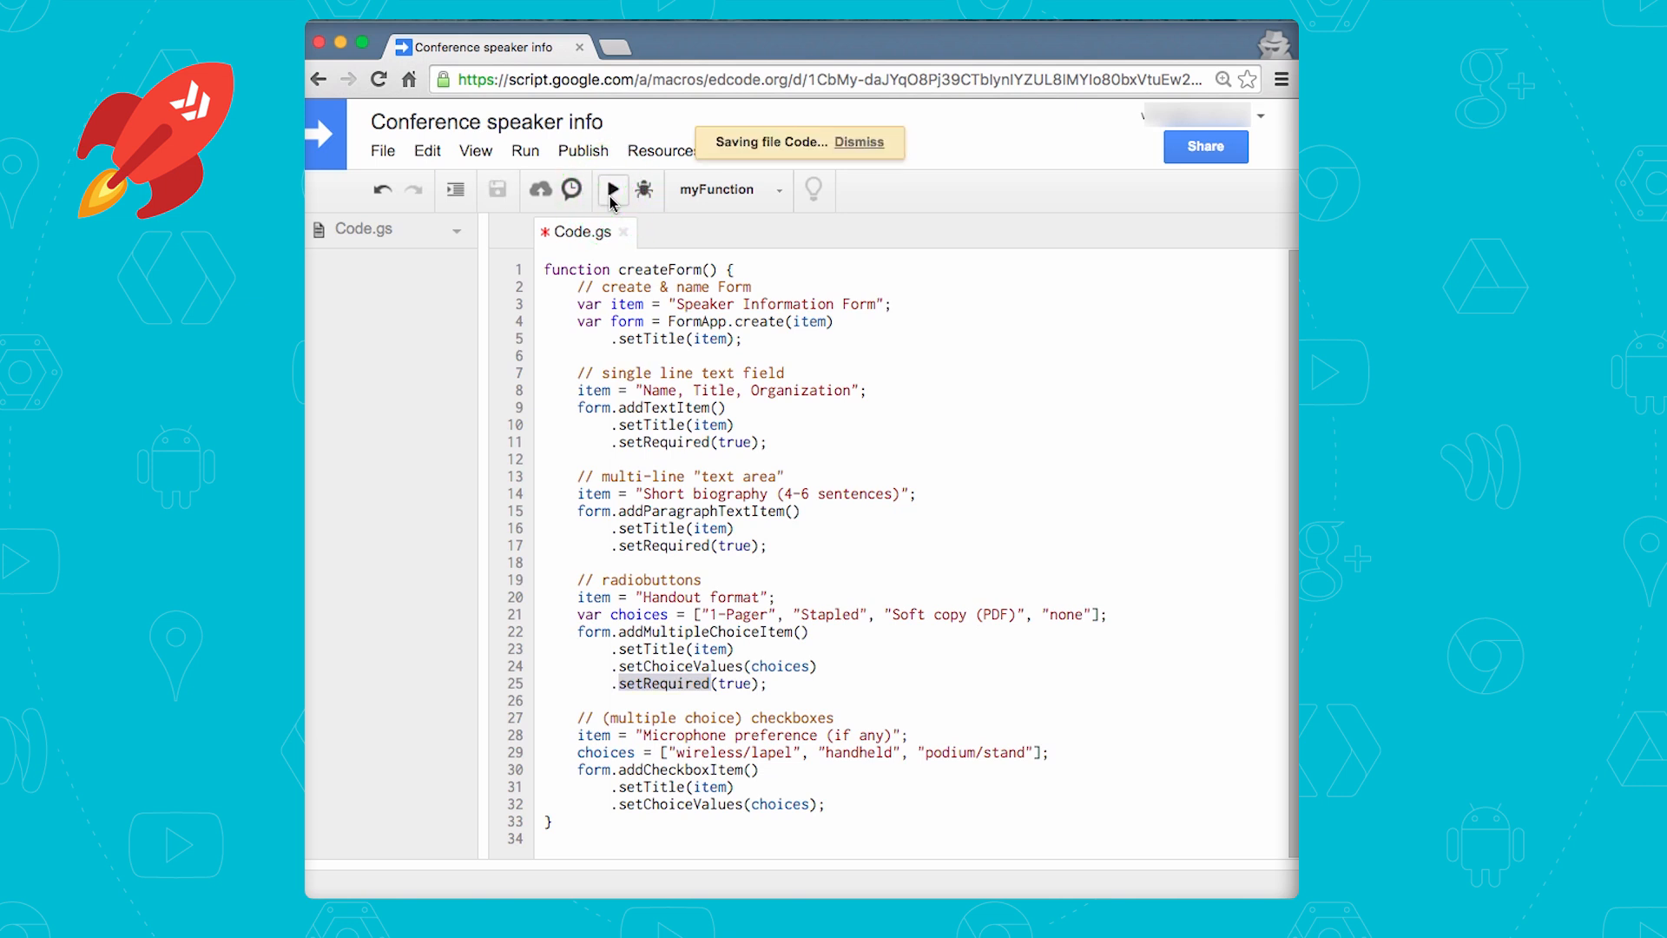
# Run createForm, authorizing the script's access to forms in Drive
pyautogui.click(612, 190)
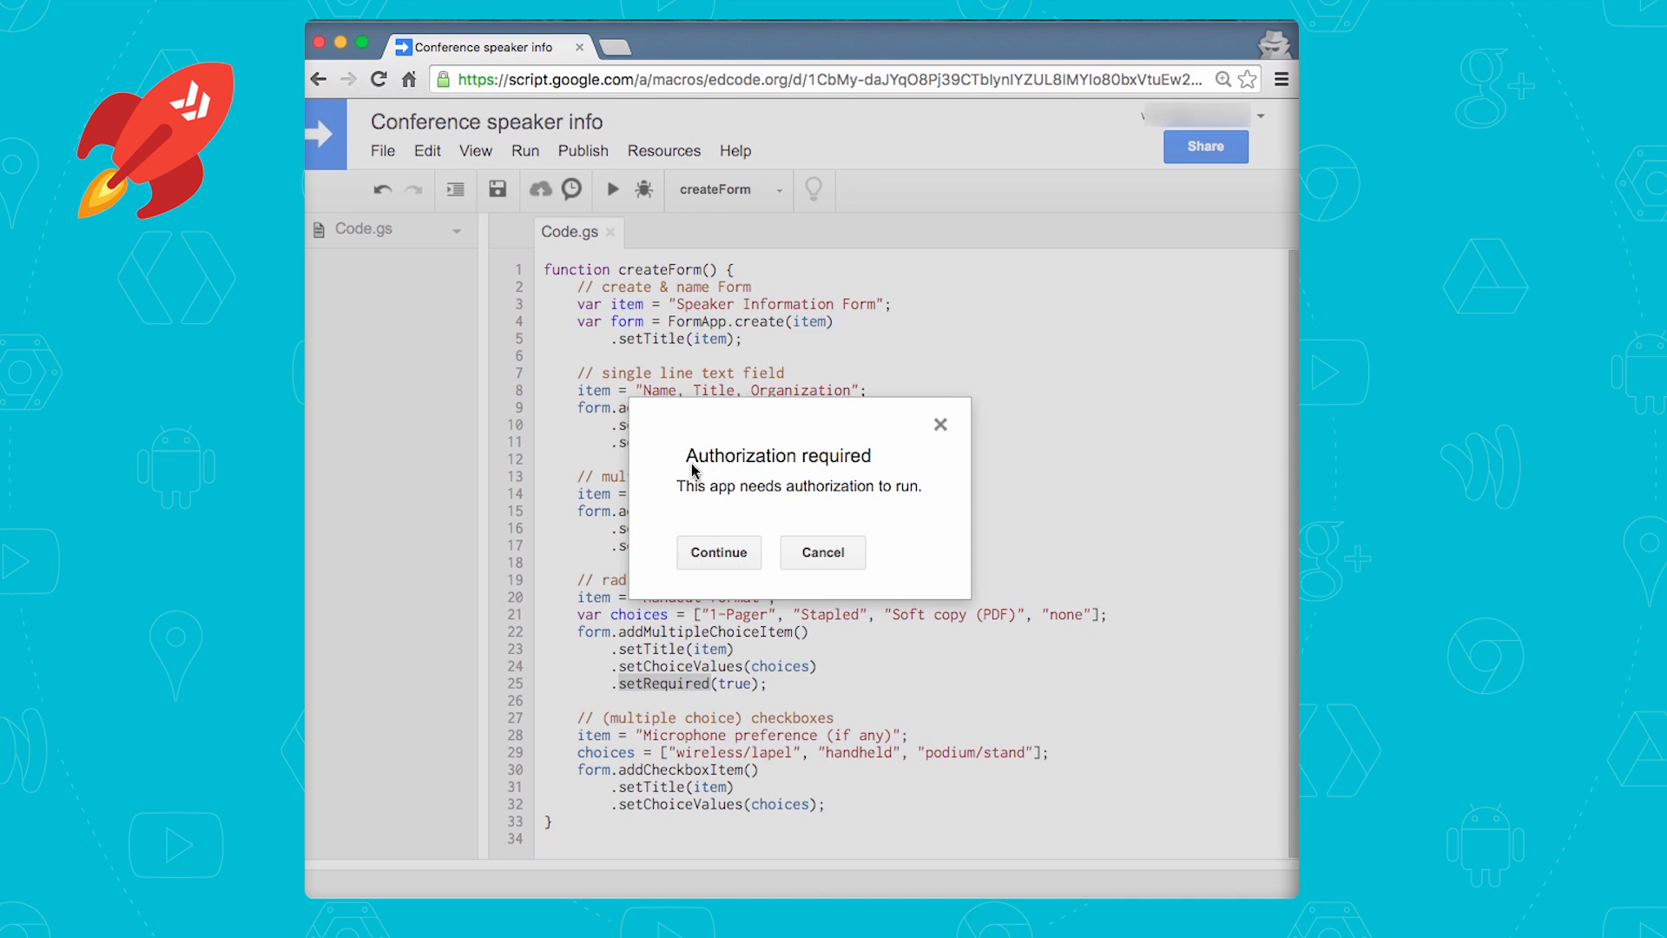
pyautogui.click(717, 552)
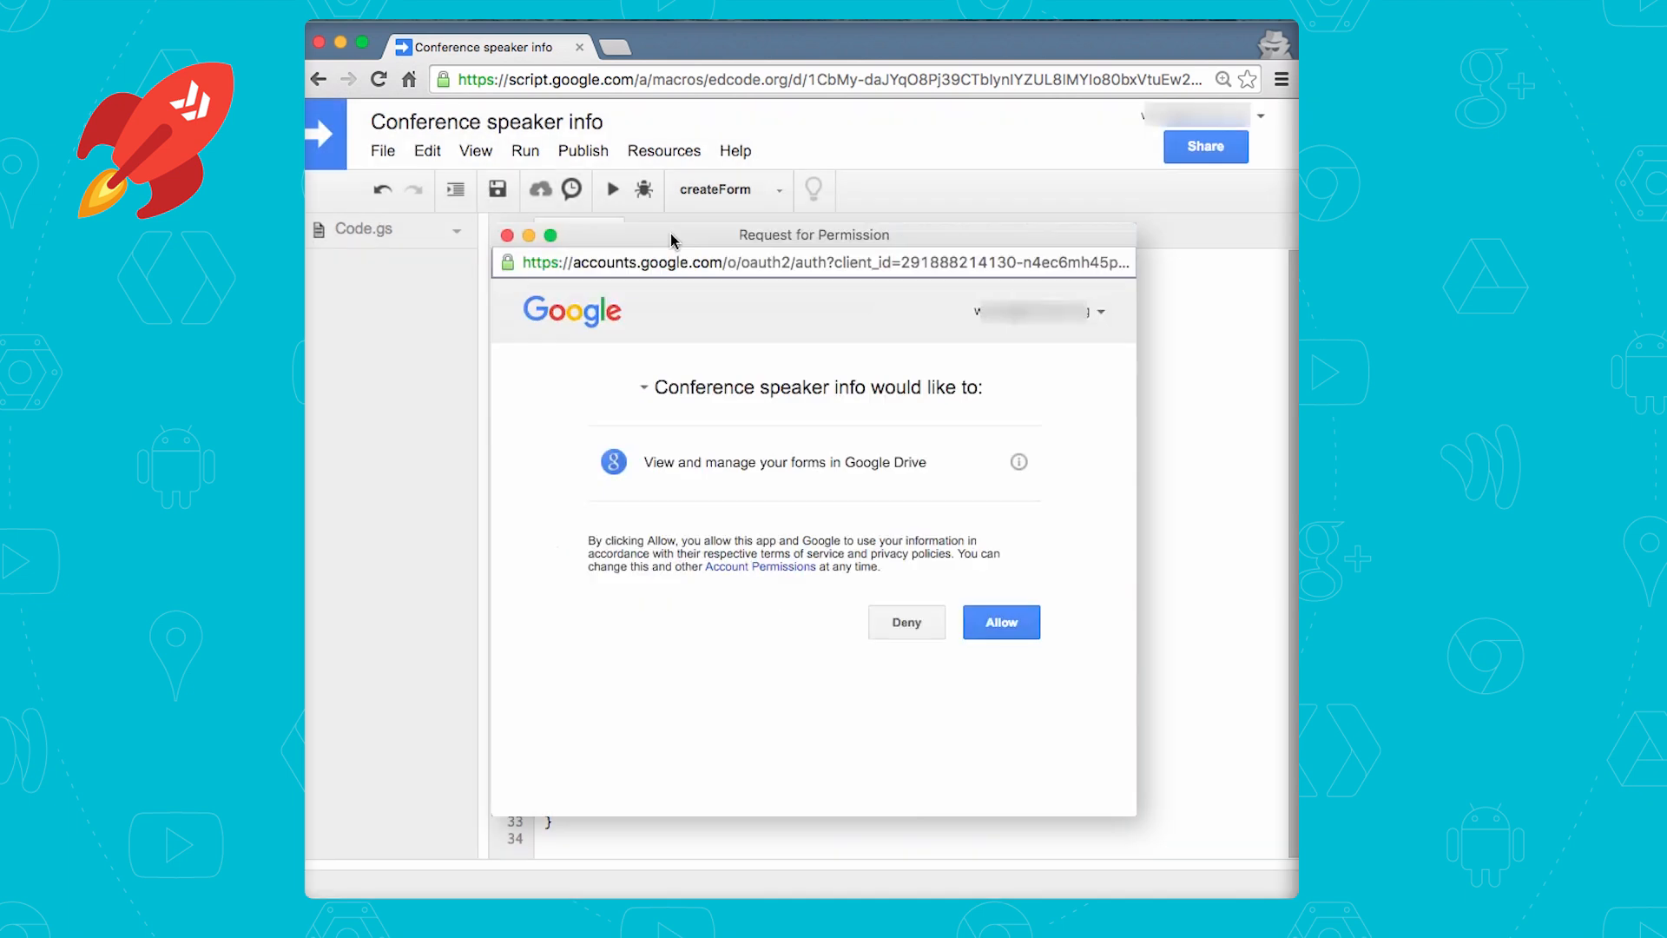
pyautogui.moveTo(701, 491)
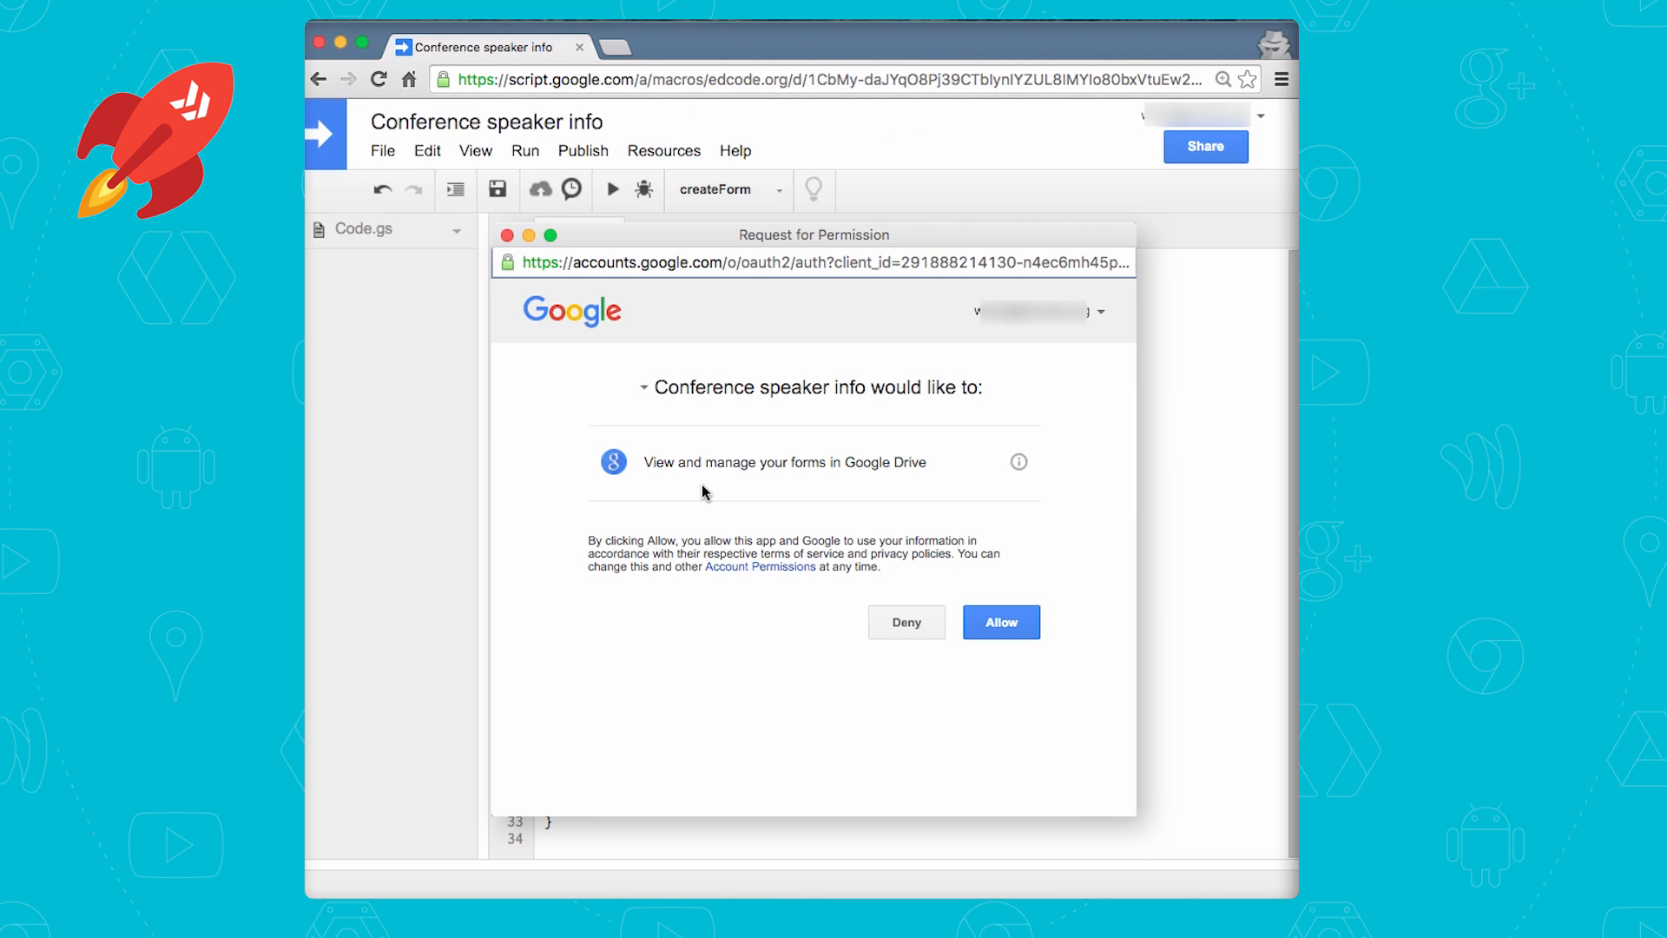
pyautogui.moveTo(706, 491)
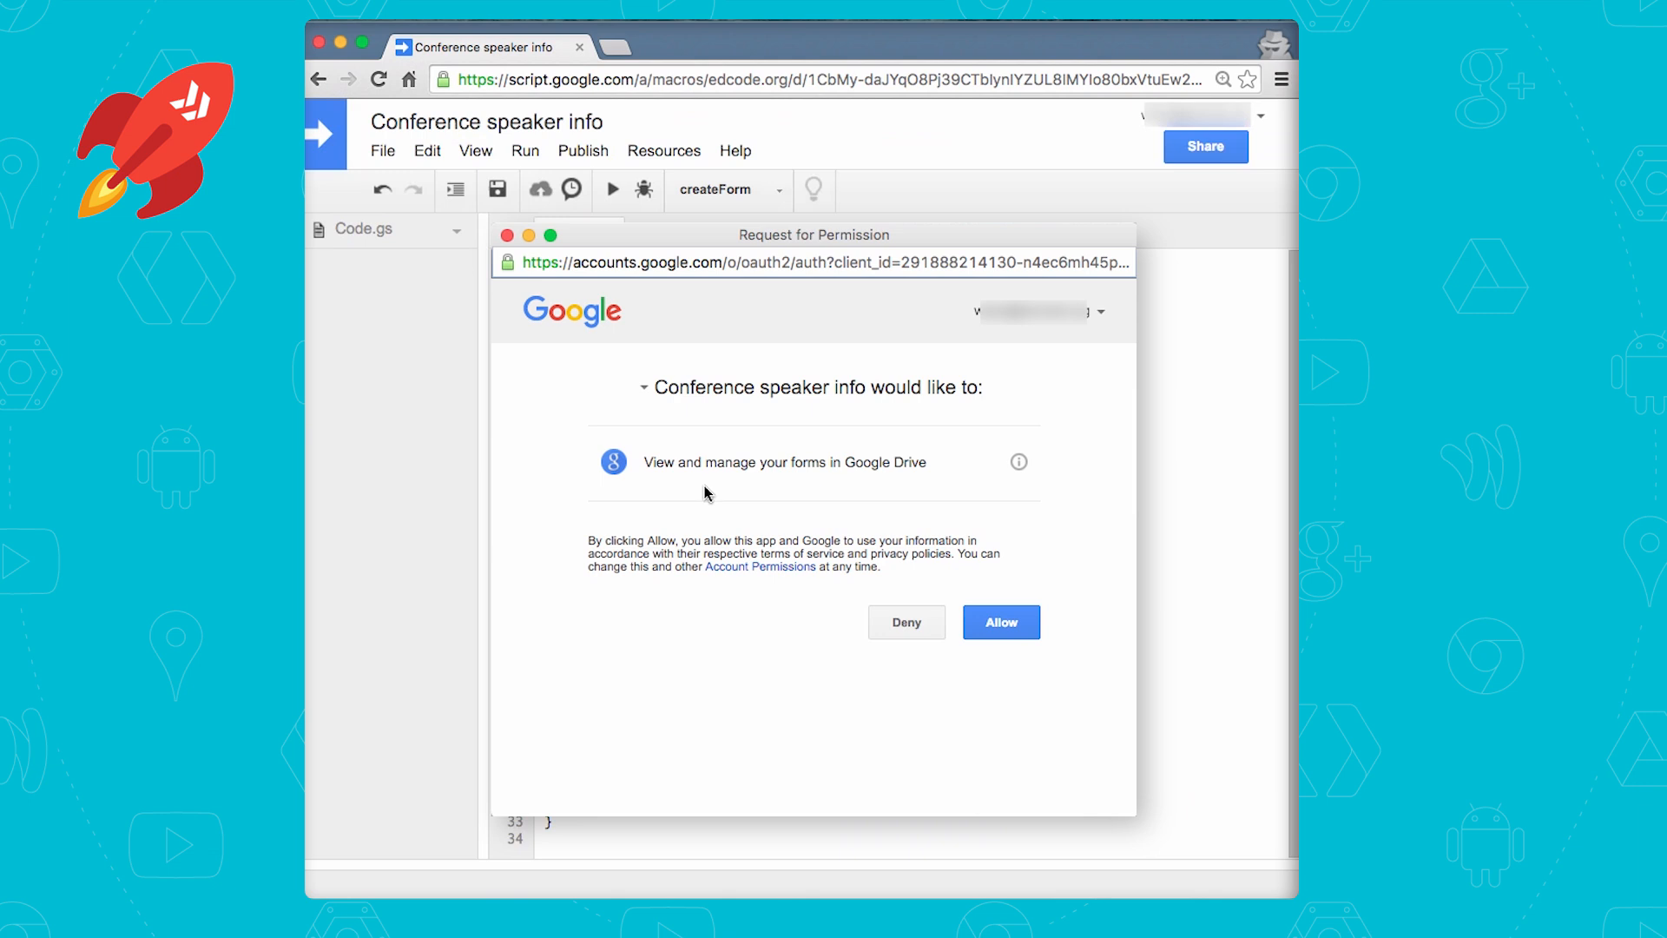
pyautogui.click(1000, 621)
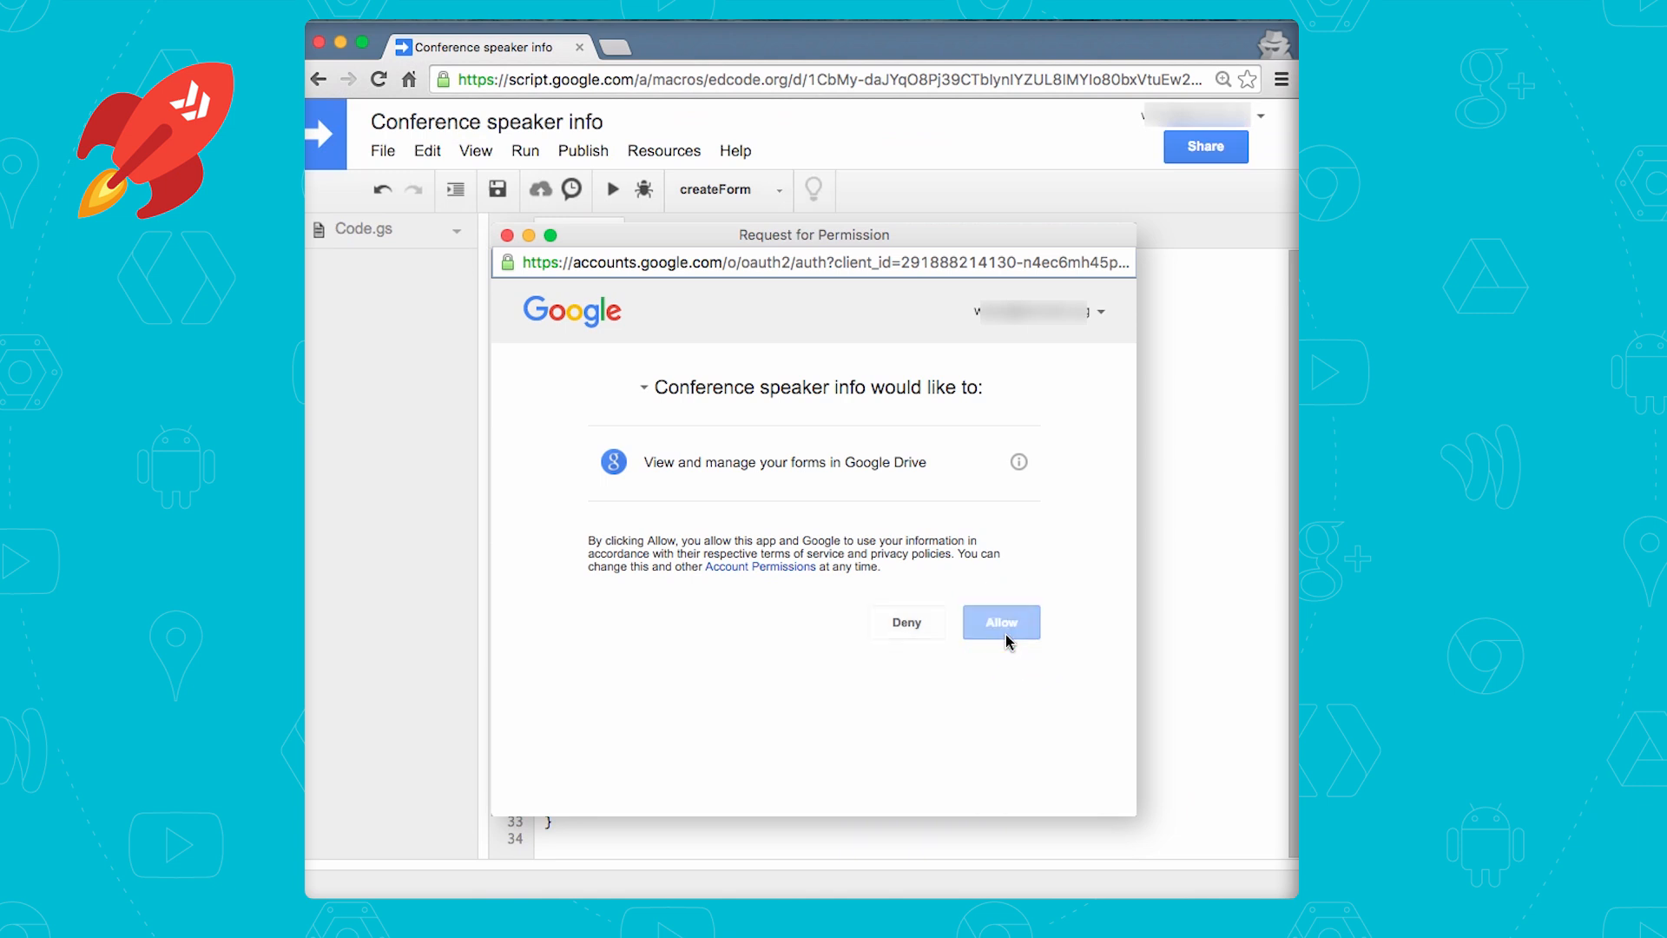
pyautogui.click(1001, 622)
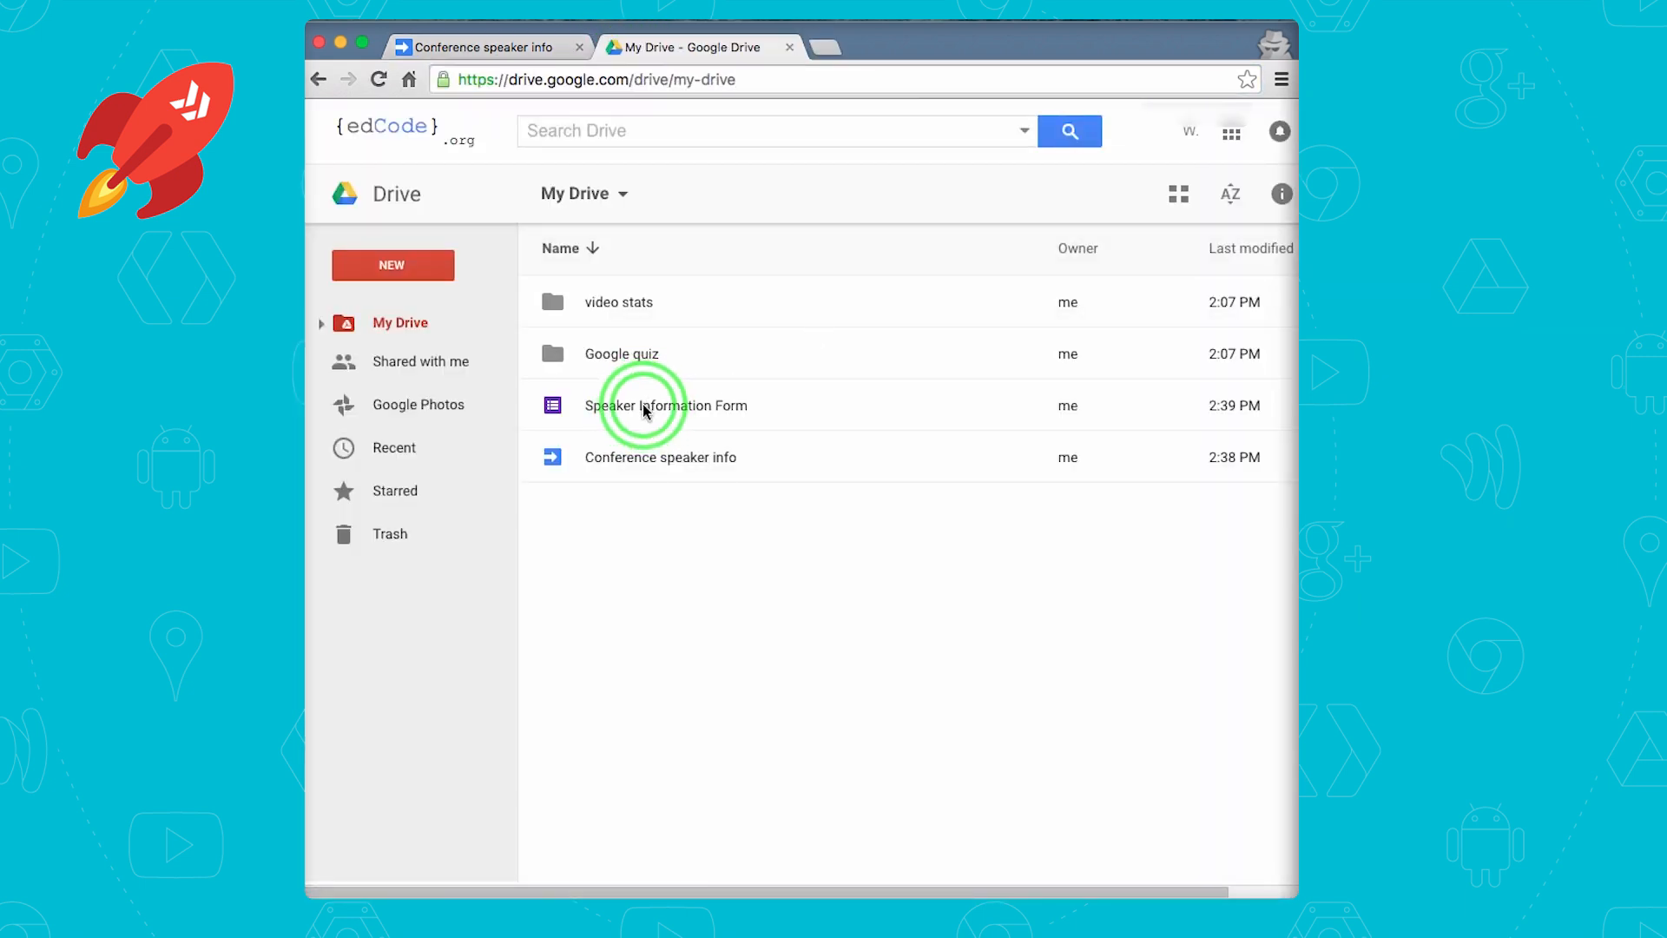
# Open the Speaker Information Form from Drive, preview its live version, and return to the script
pyautogui.doubleClick(666, 405)
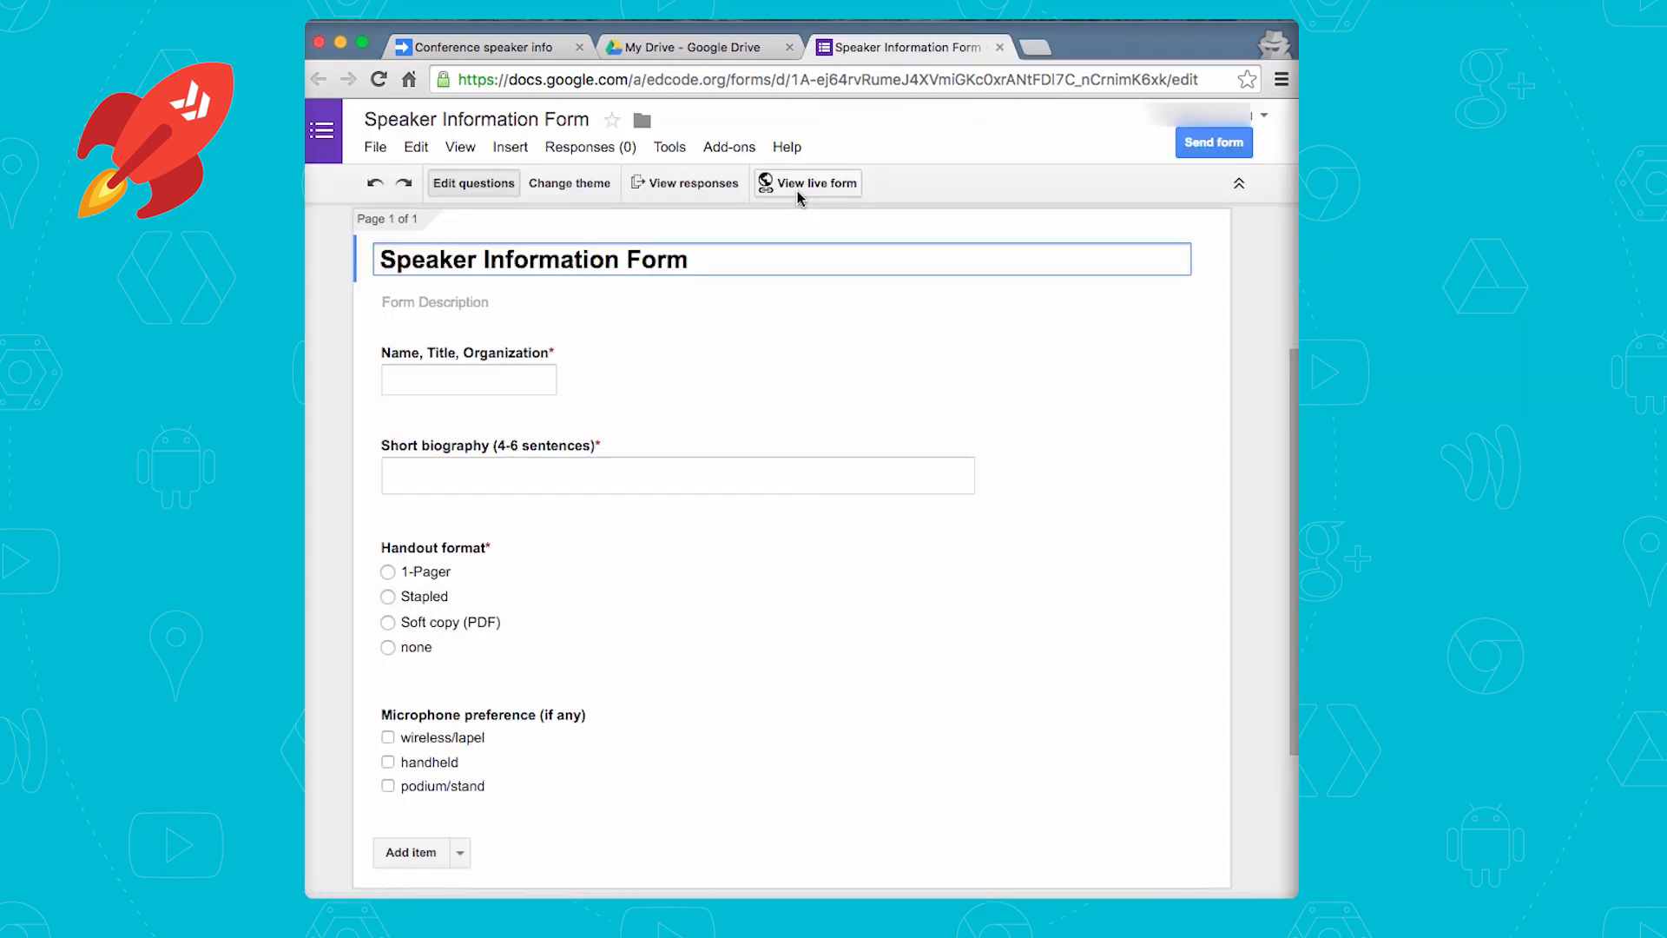
pyautogui.click(816, 183)
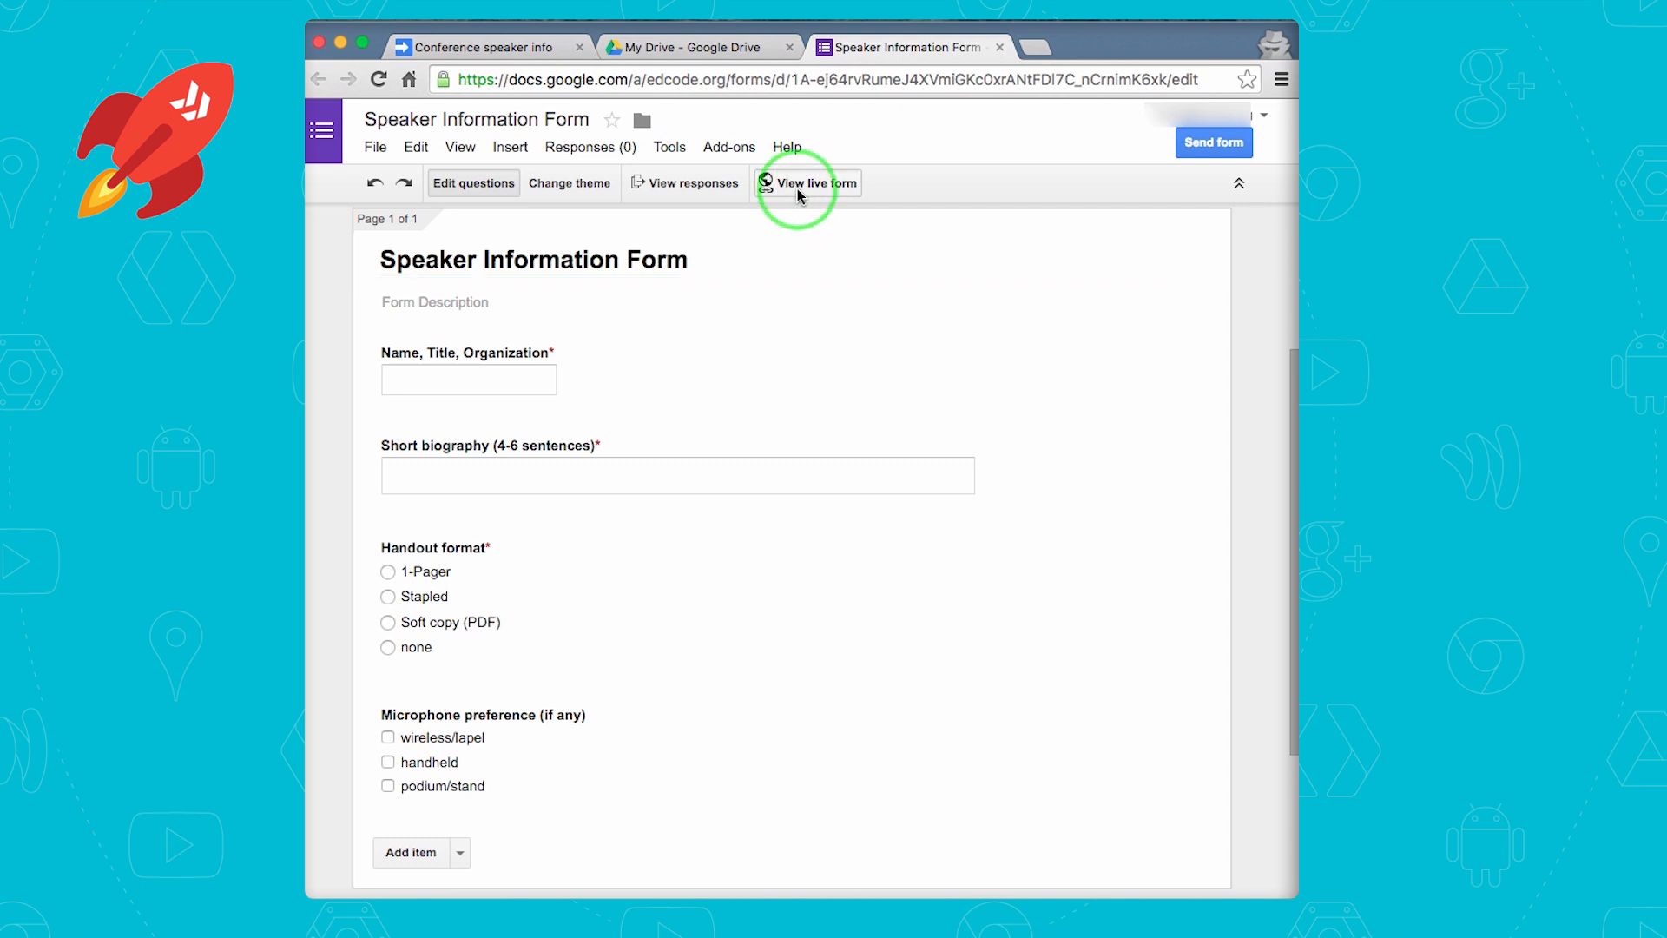
pyautogui.click(807, 182)
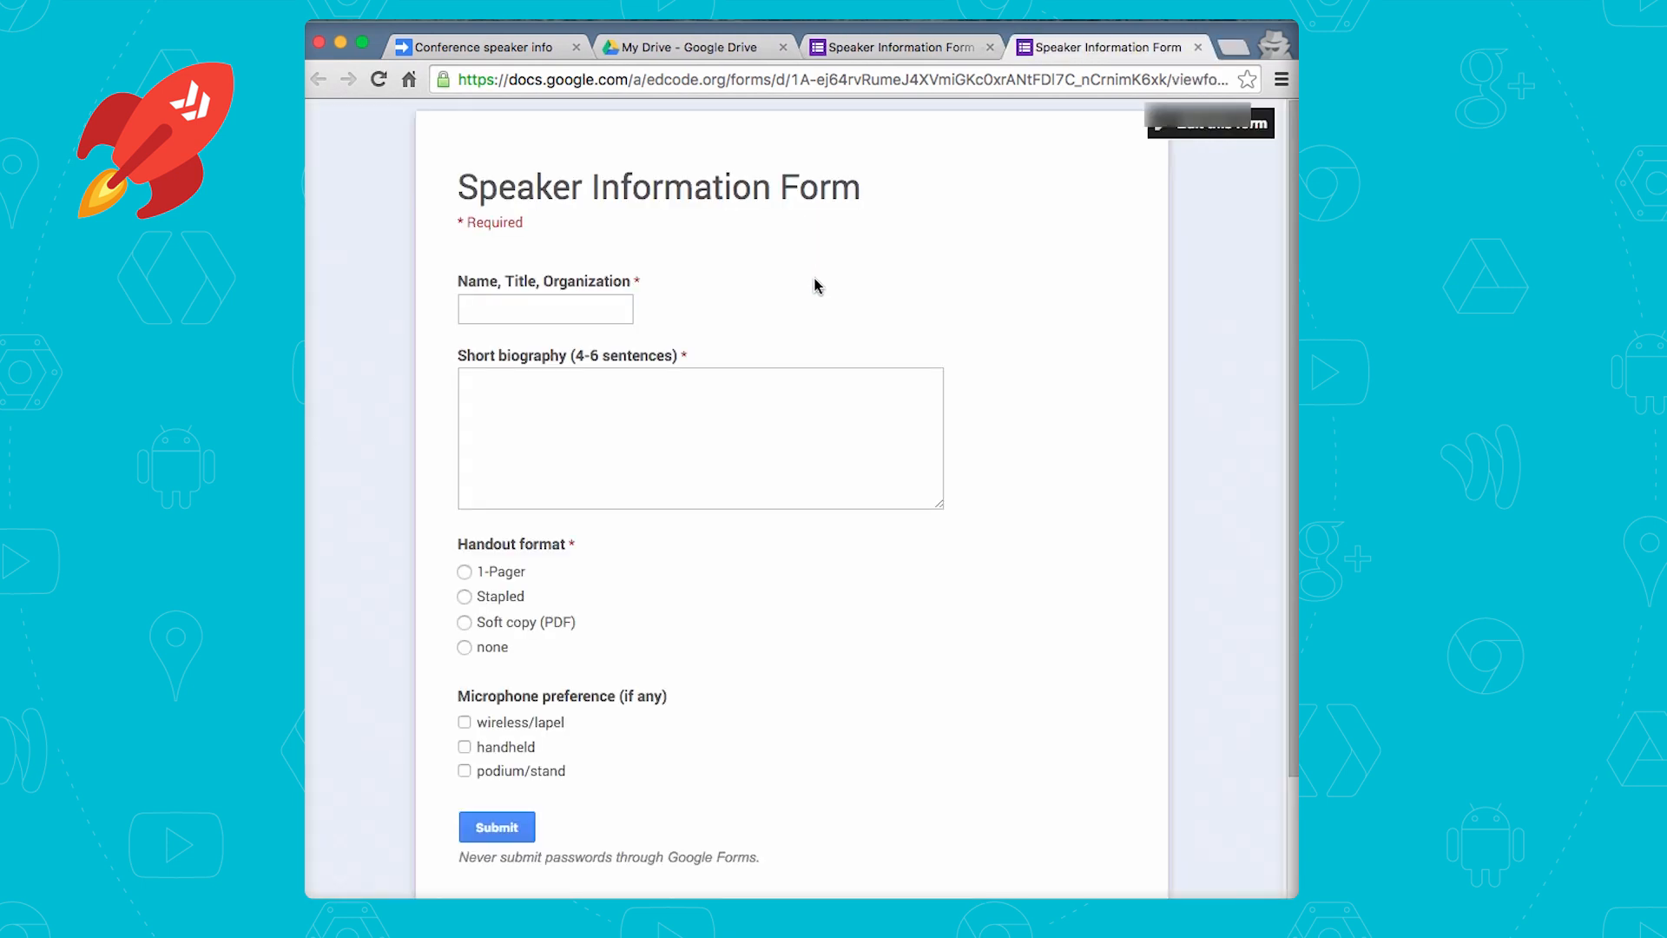
pyautogui.scroll(-3)
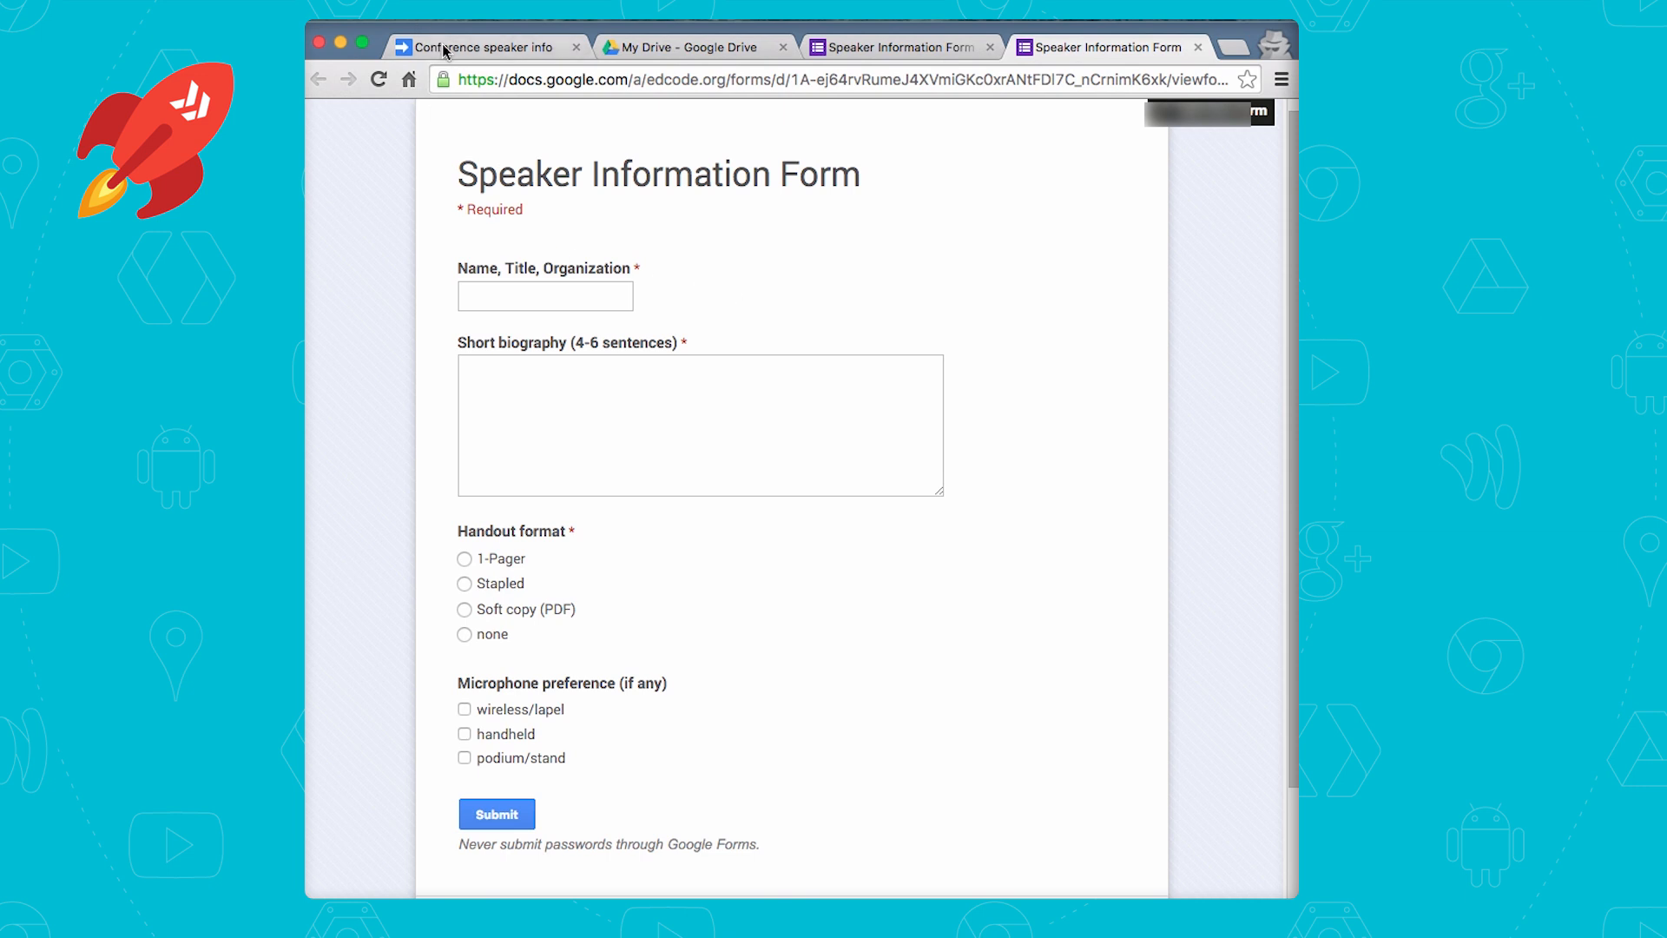
pyautogui.click(479, 47)
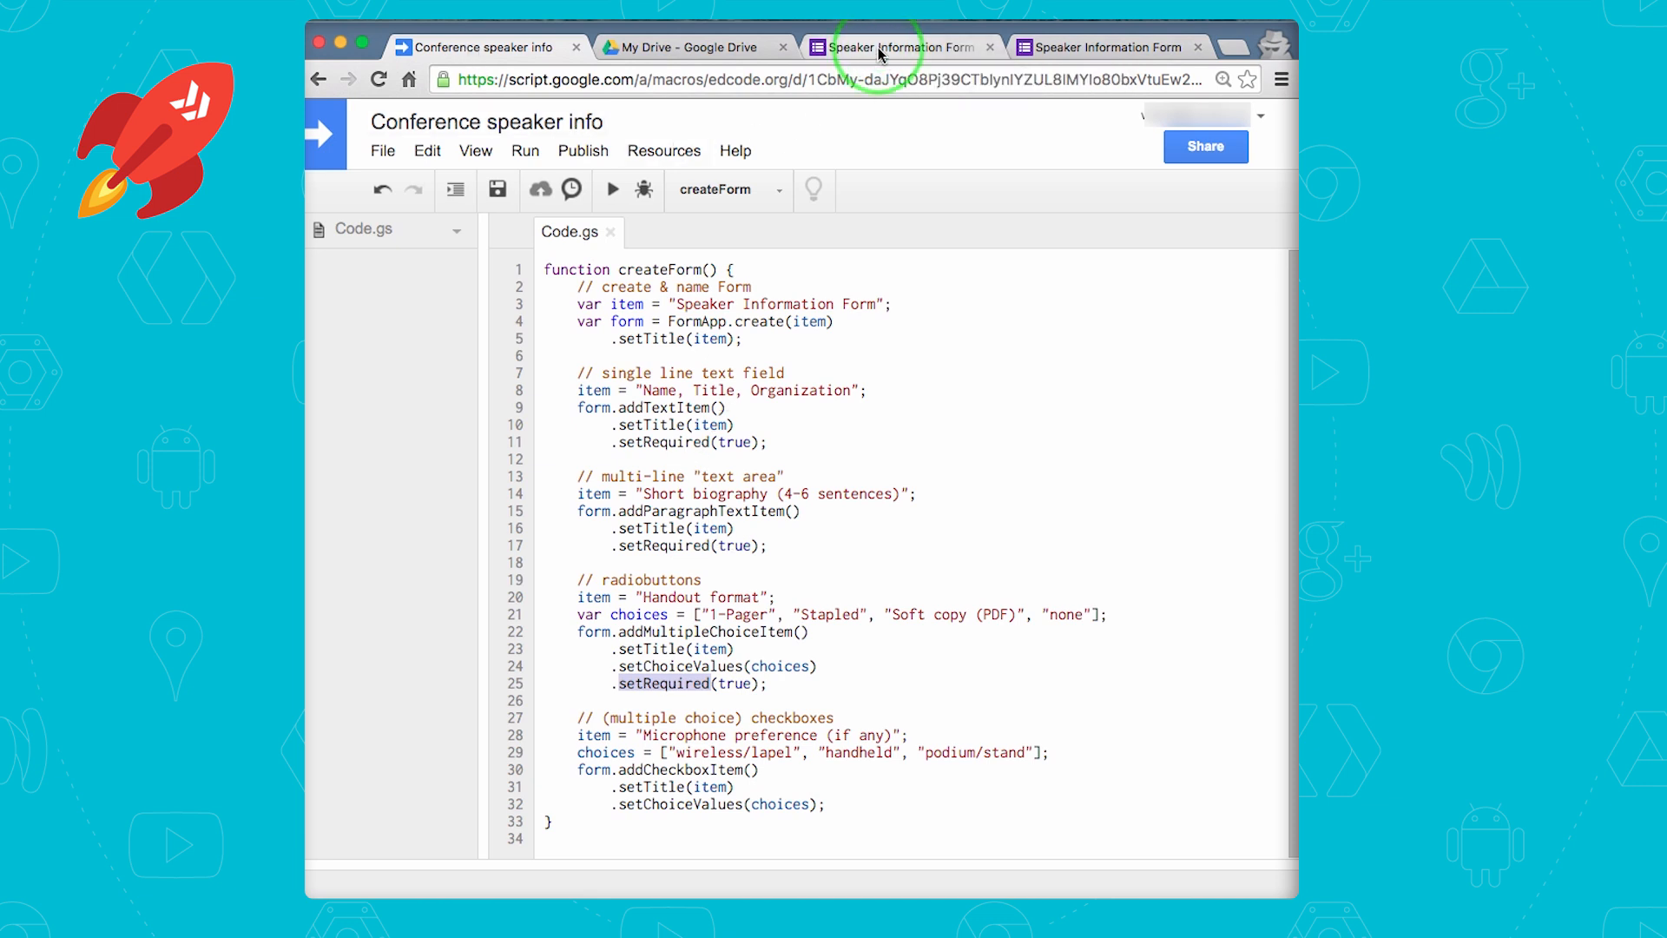
# Review the form's response destination choices via View responses, then return to the script
pyautogui.click(897, 47)
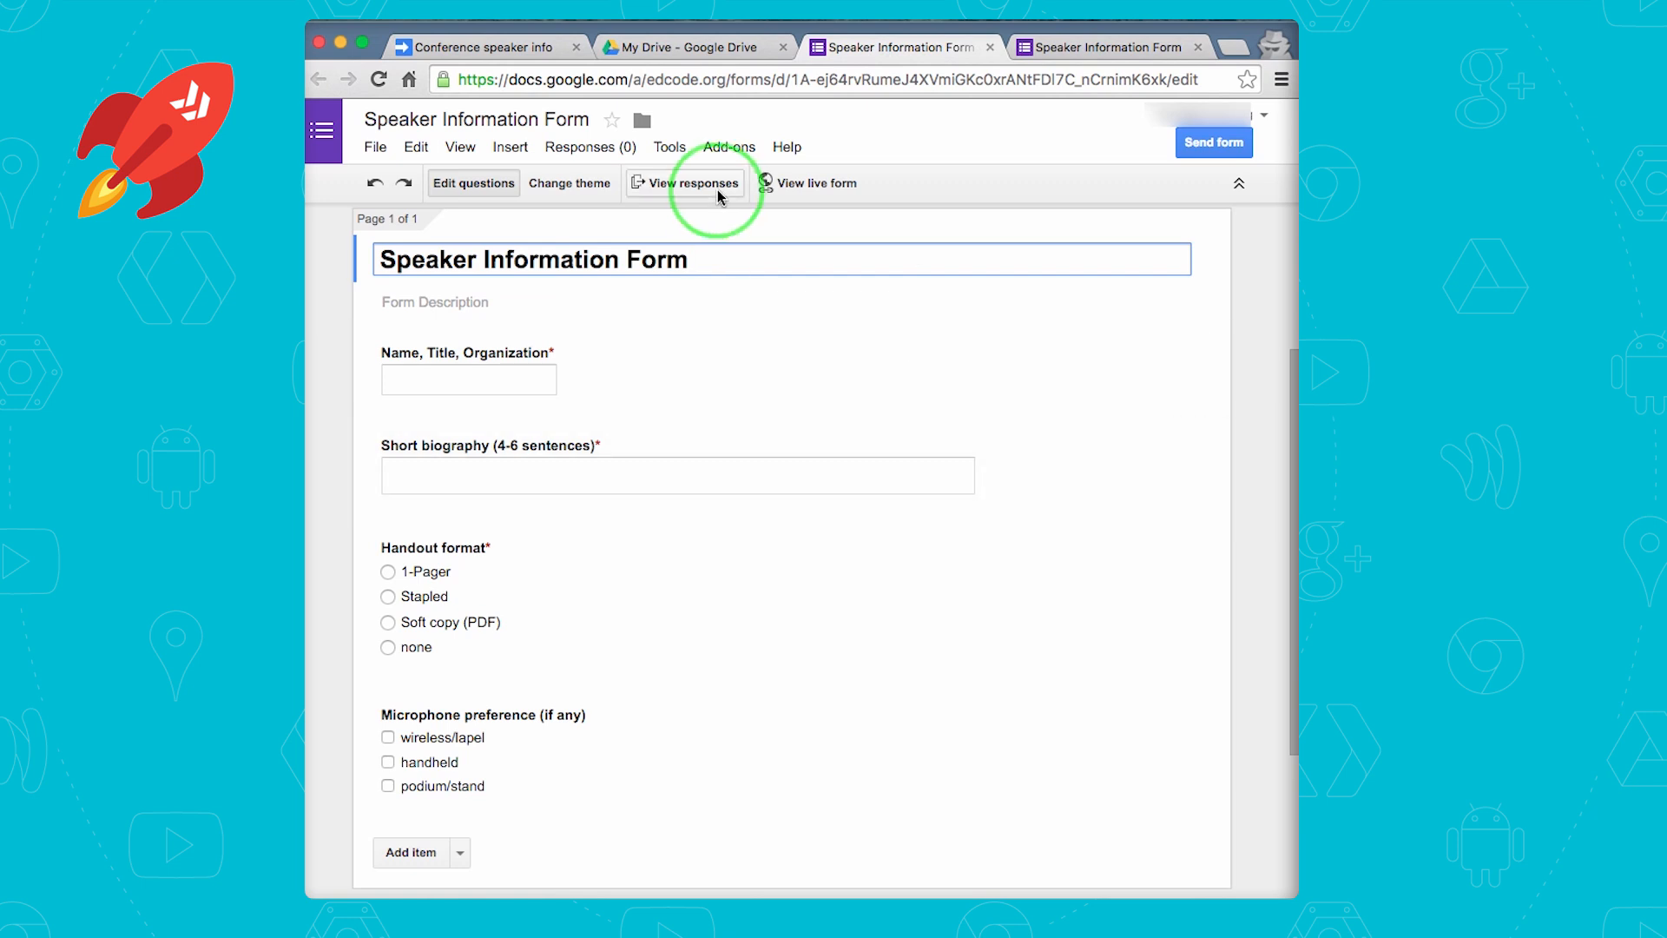
pyautogui.click(684, 183)
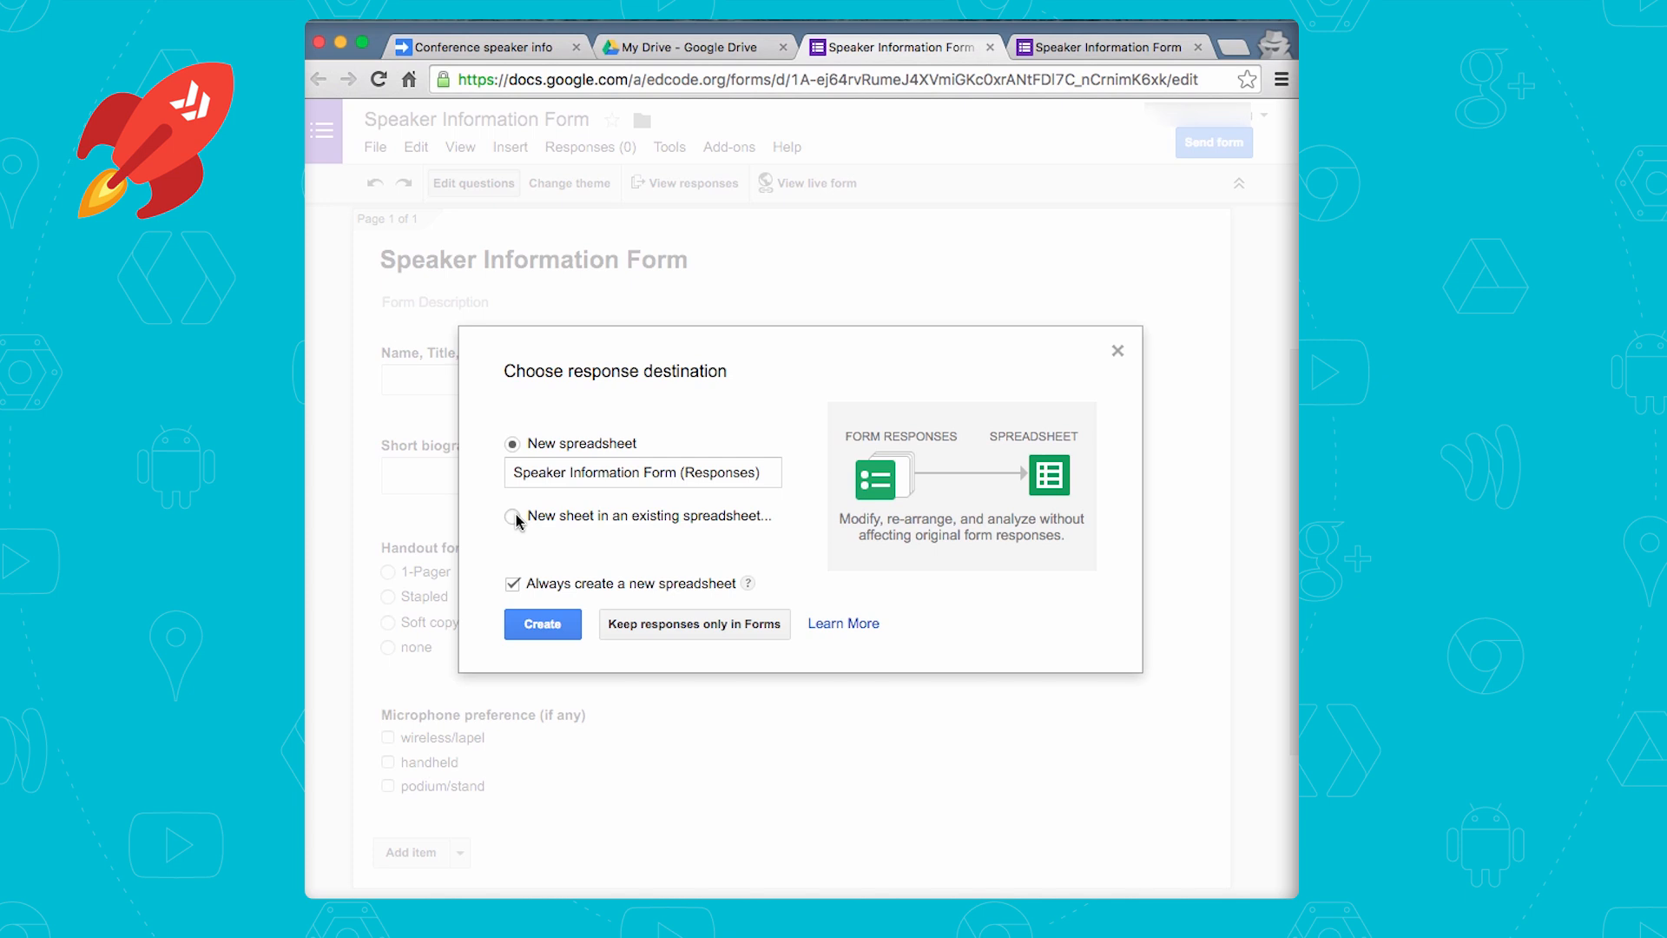
pyautogui.moveTo(739, 575)
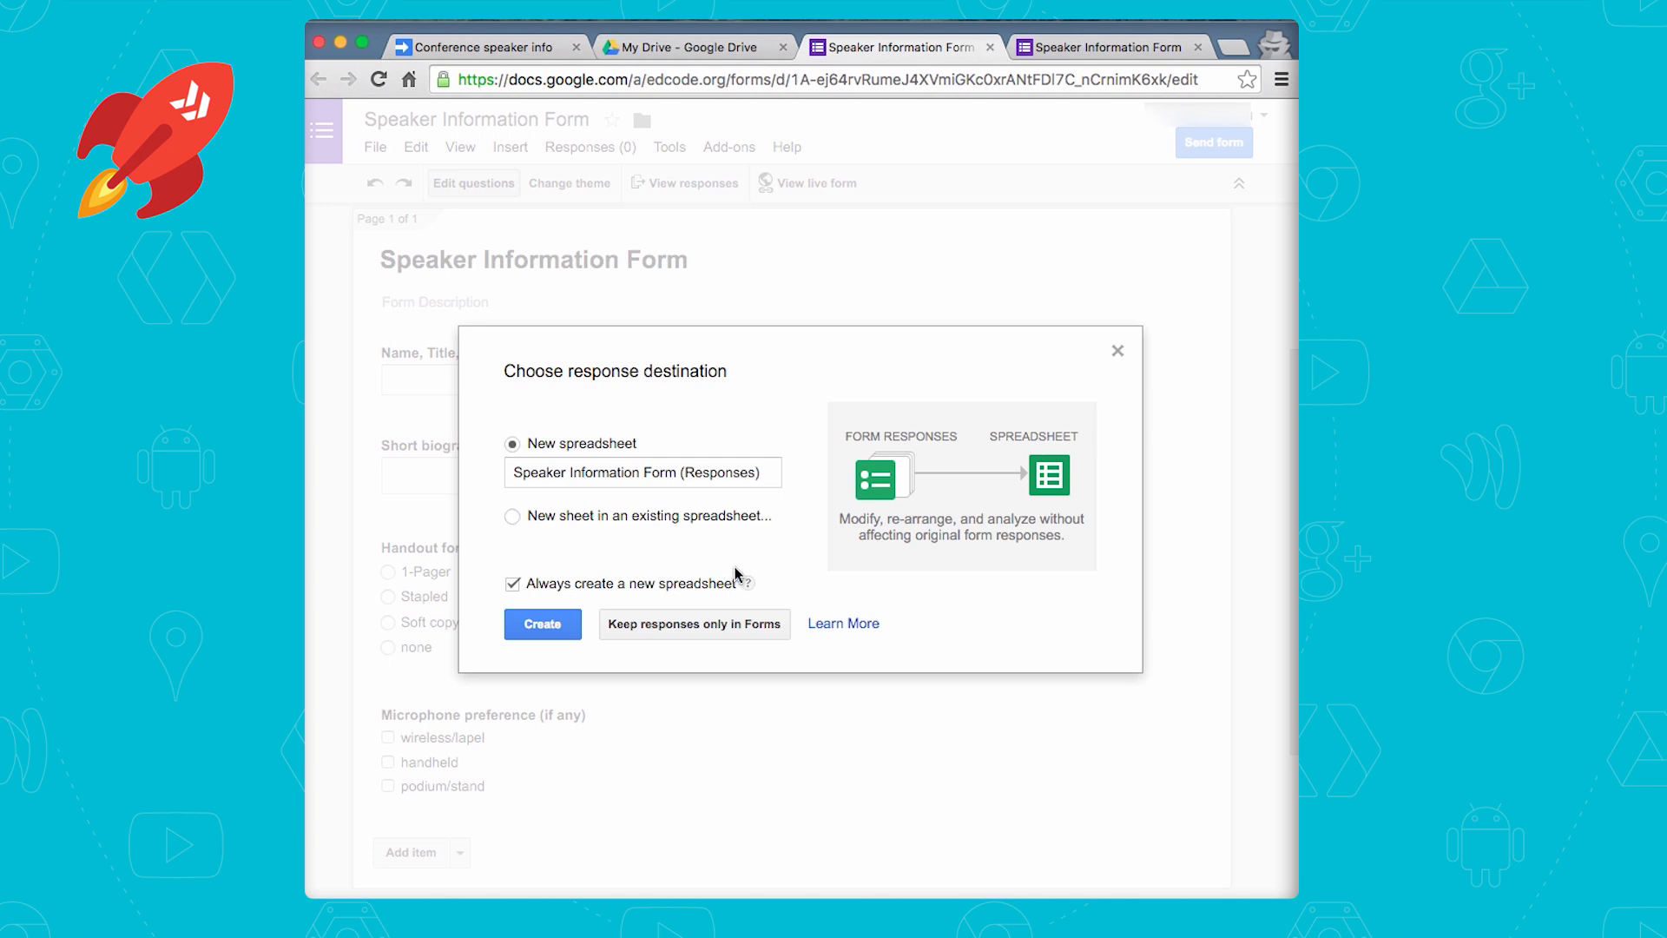
pyautogui.click(484, 47)
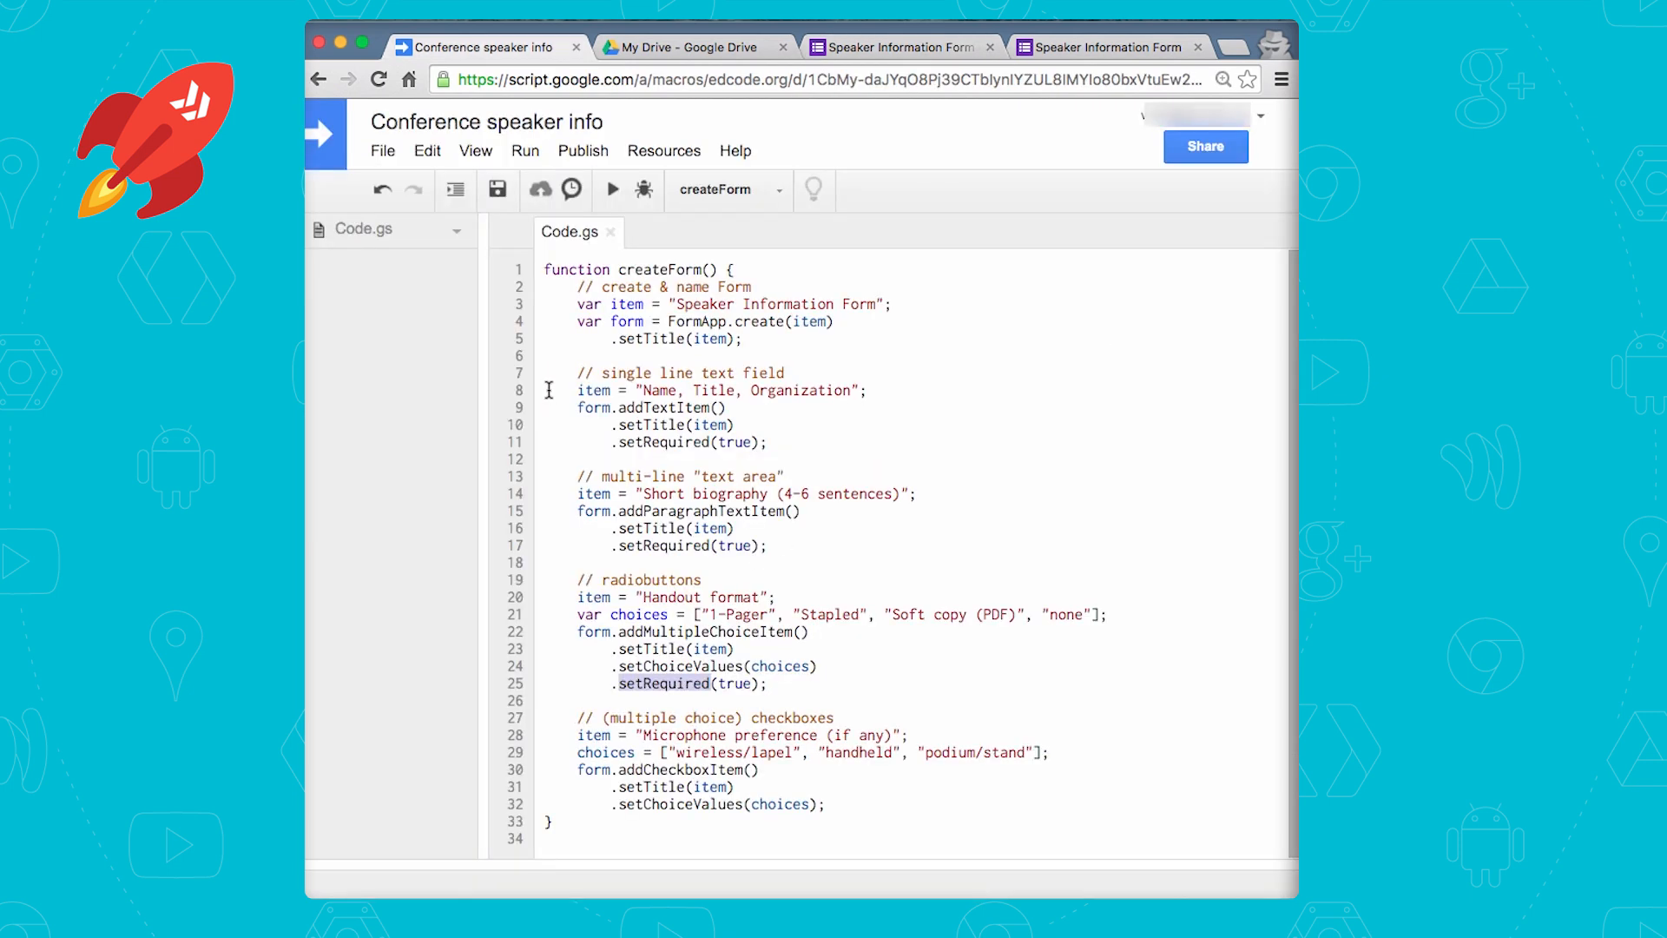